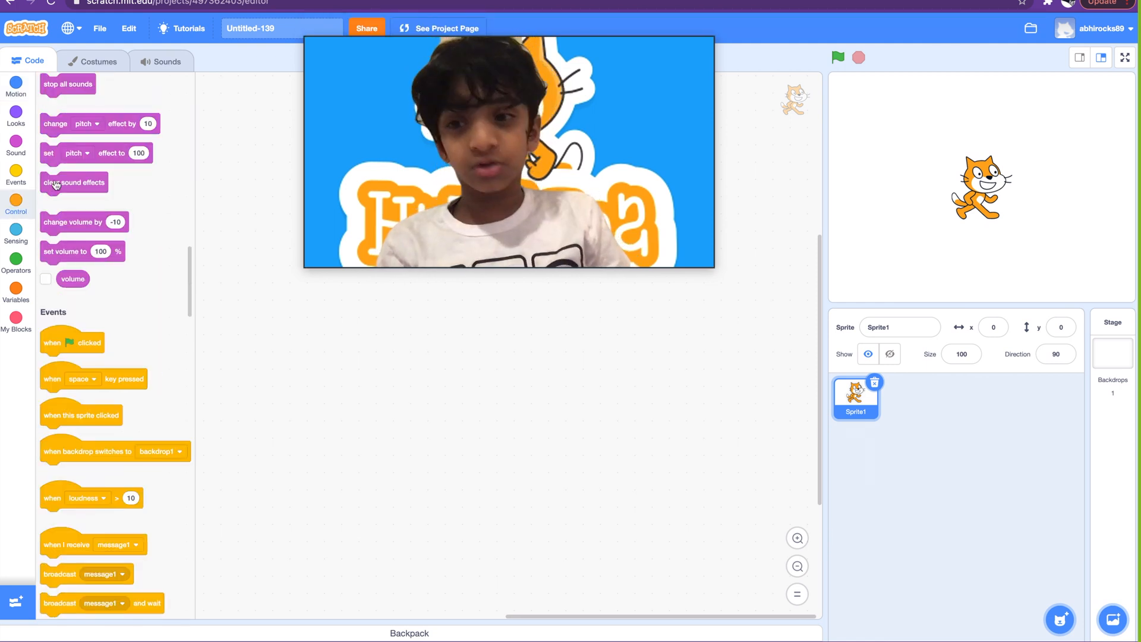
Show the Control category in the block palette.
click(15, 206)
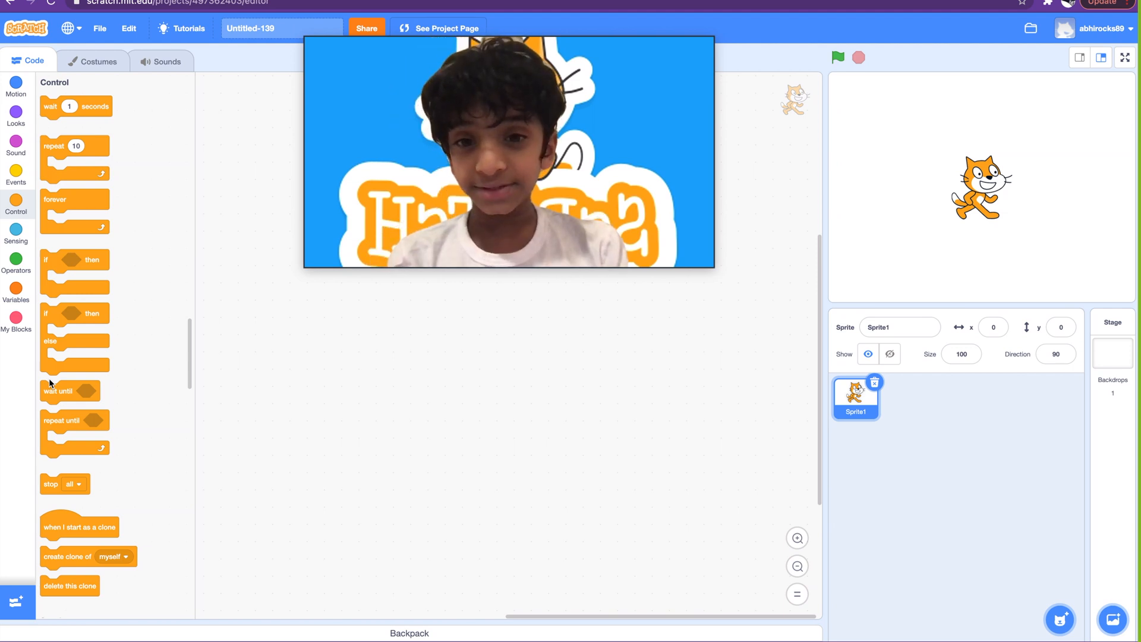
mouse_move(111, 384)
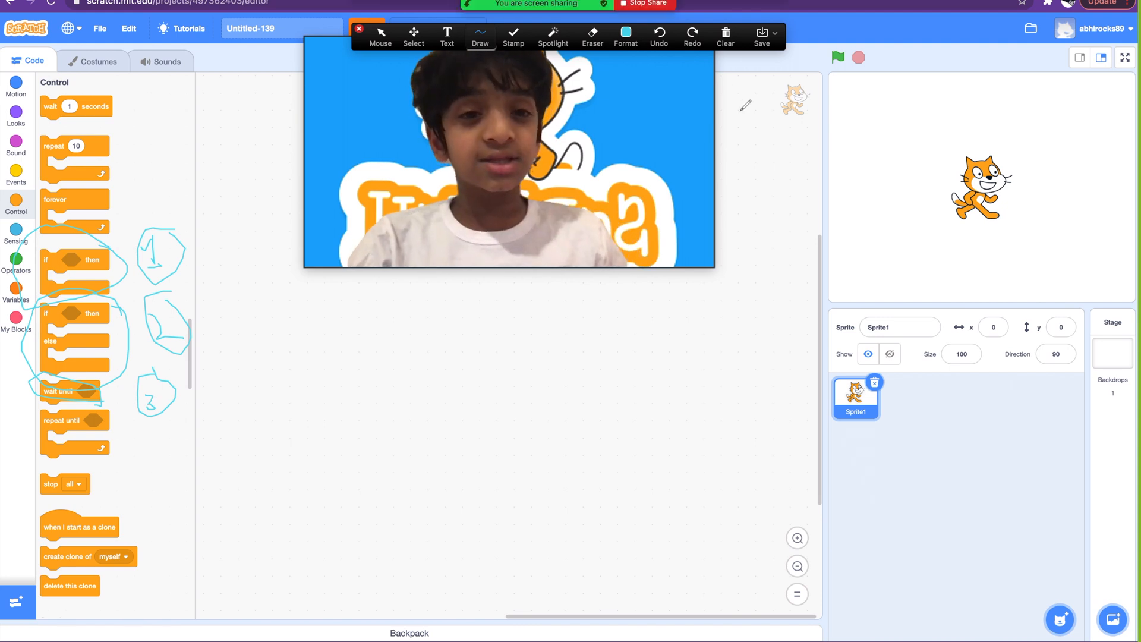
click(725, 33)
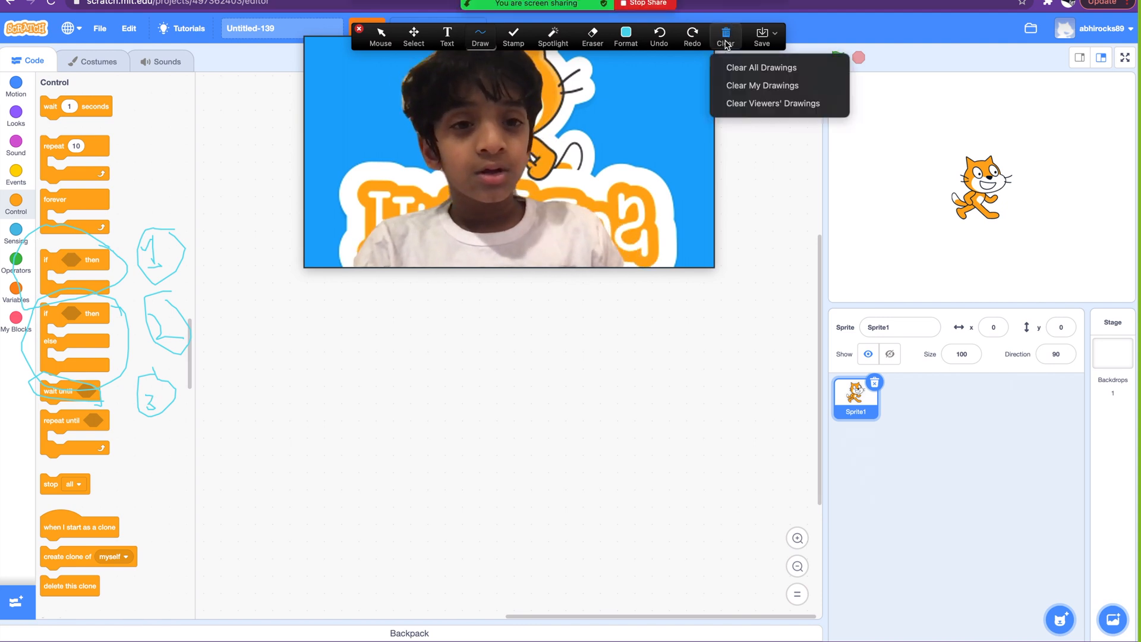
click(760, 67)
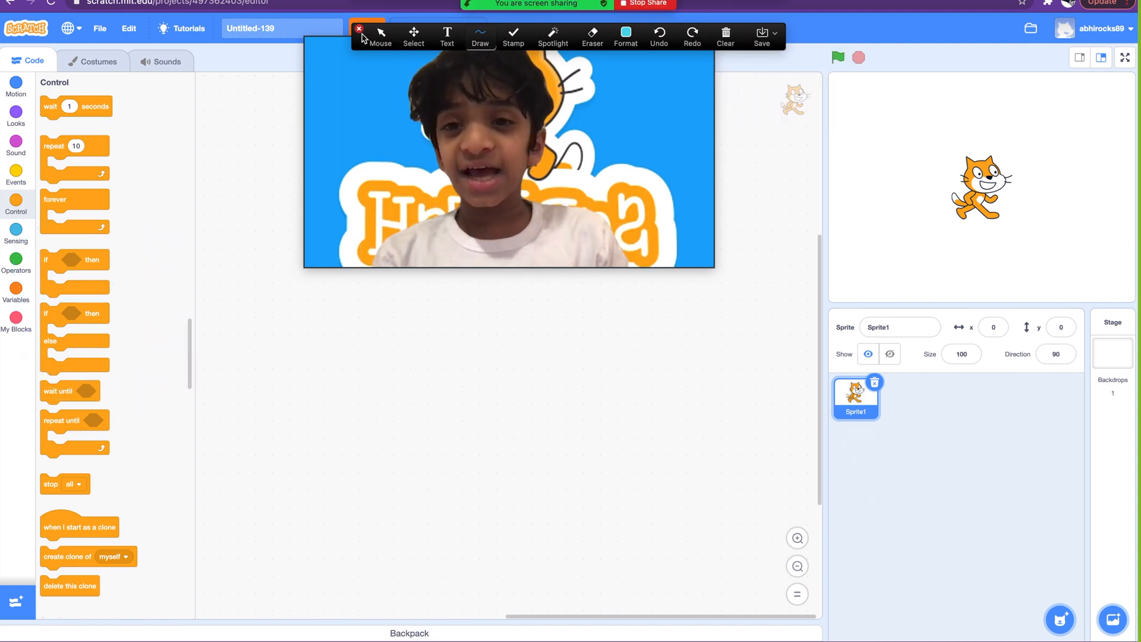
Drag an empty if-then block from Control into Sprite1's code area.
click(359, 29)
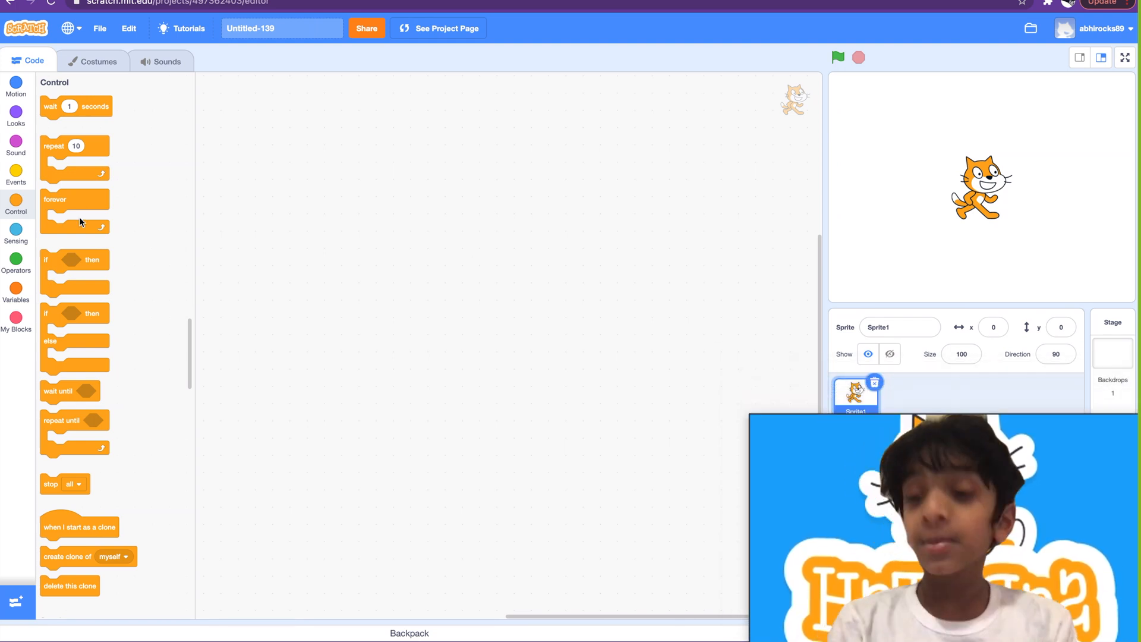
mouse_move(264, 390)
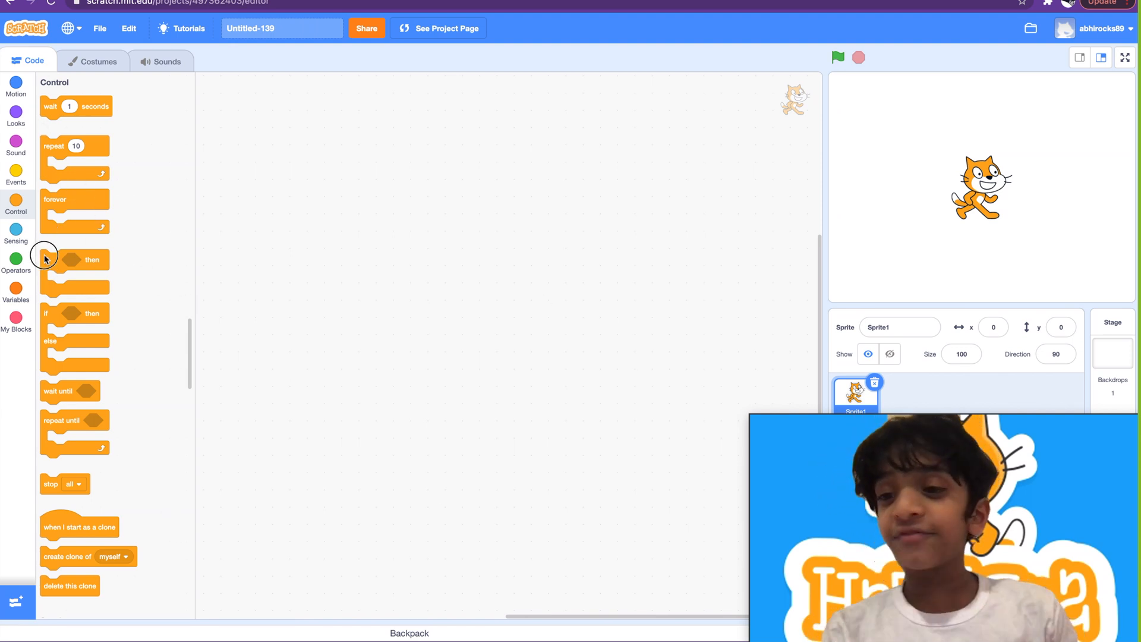
drag(45, 260, 294, 186)
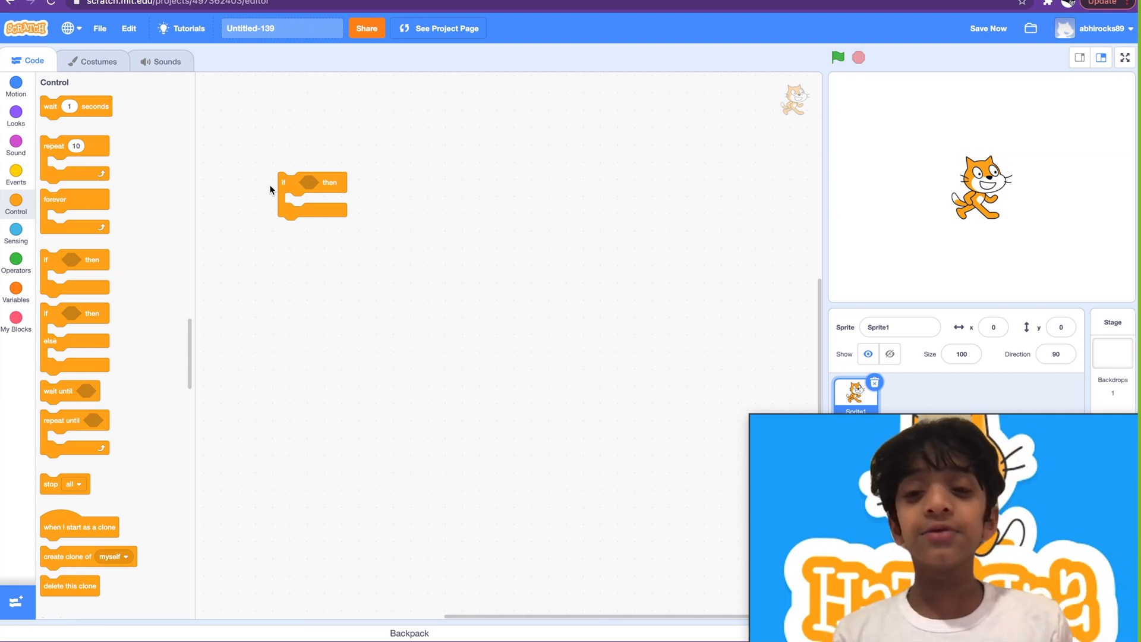
mouse_move(408, 241)
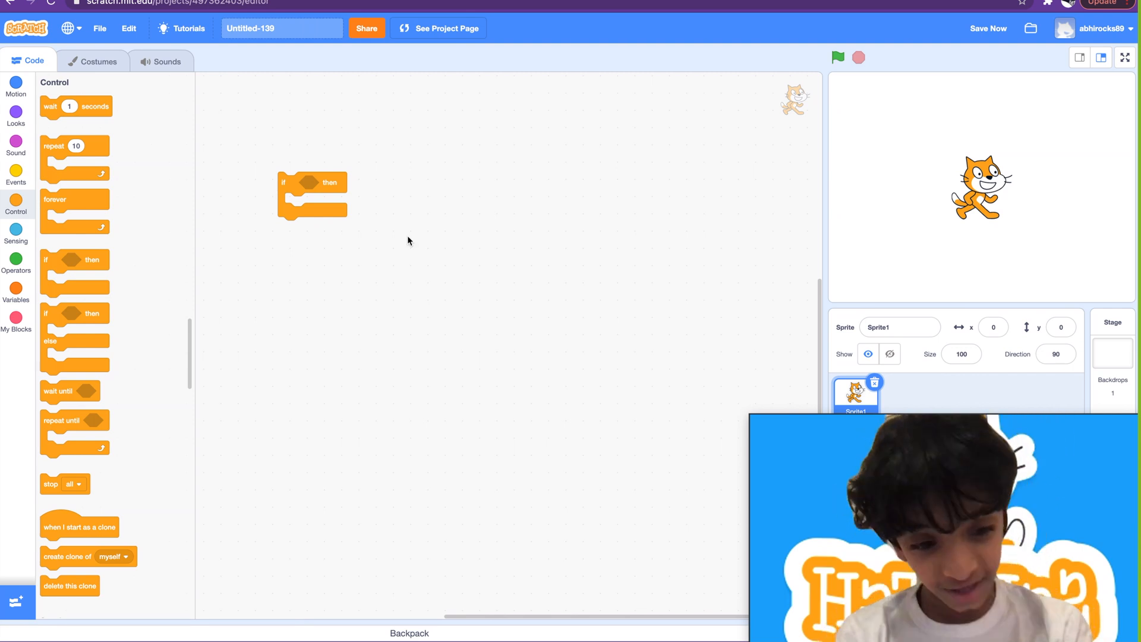
mouse_move(361, 179)
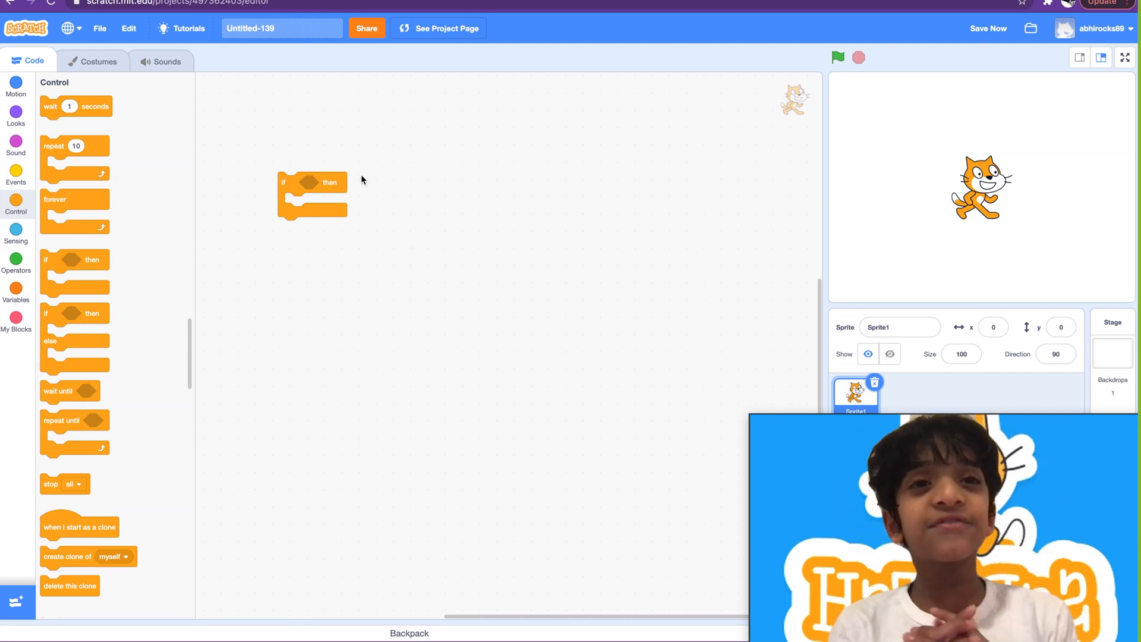
mouse_move(296, 168)
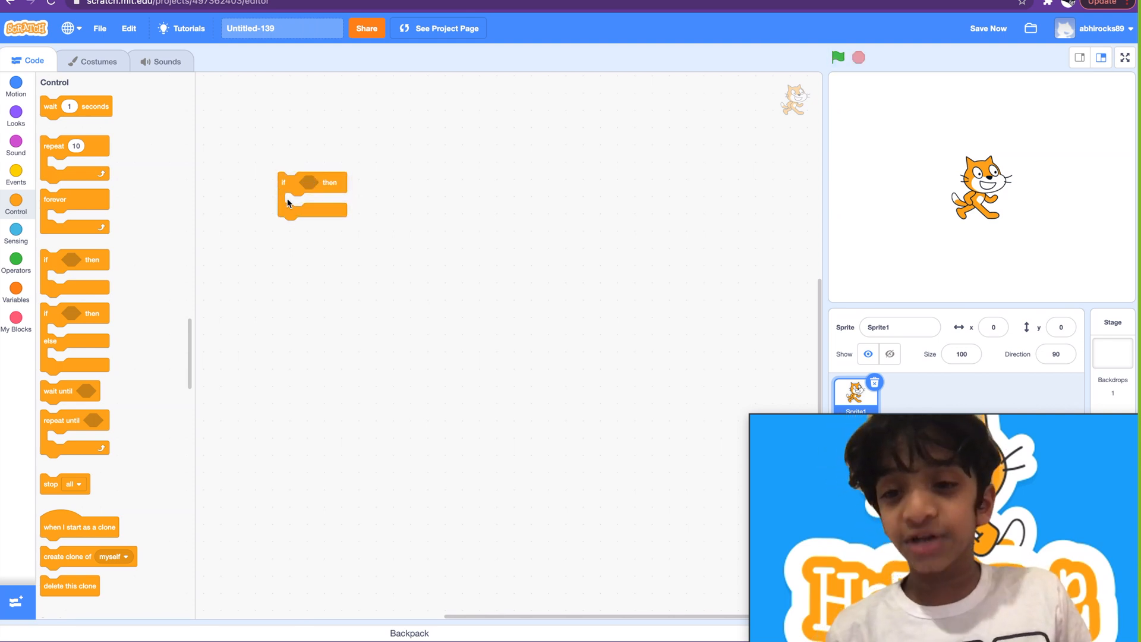
mouse_move(338, 202)
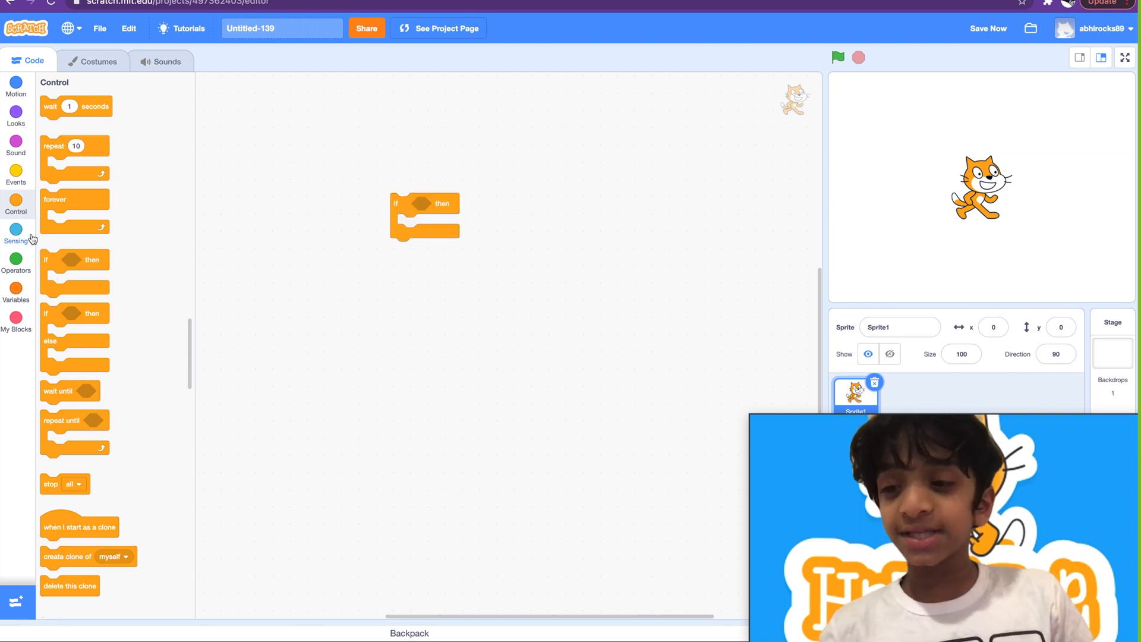
click(15, 258)
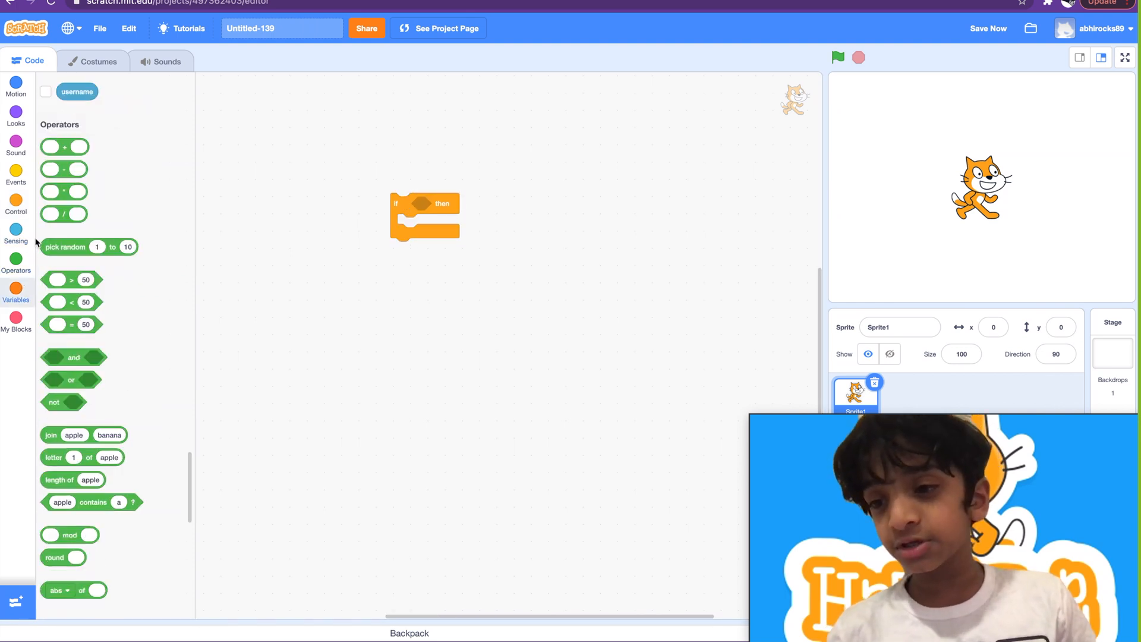
click(16, 175)
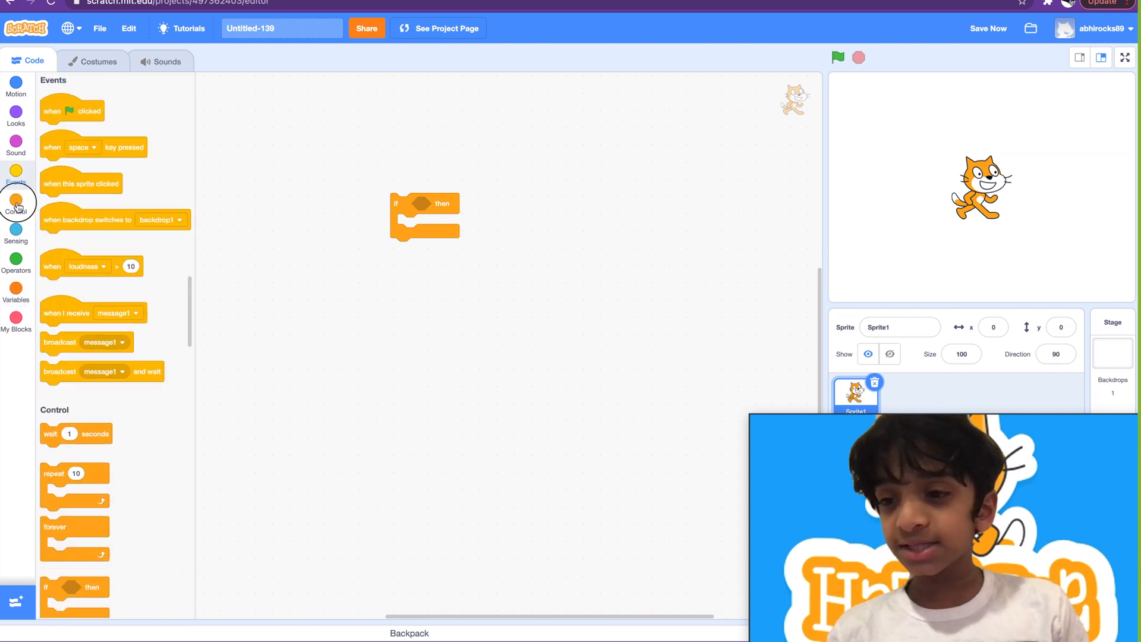
Add an empty if-then-else block to the code area in place of the if-then.
click(15, 206)
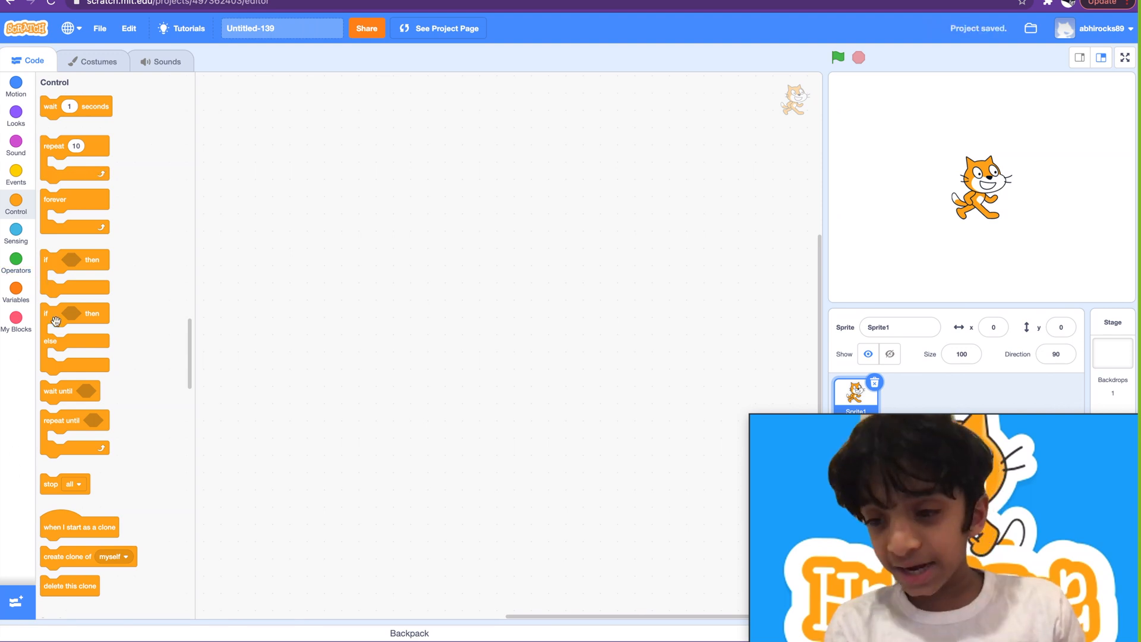
drag(76, 335, 535, 103)
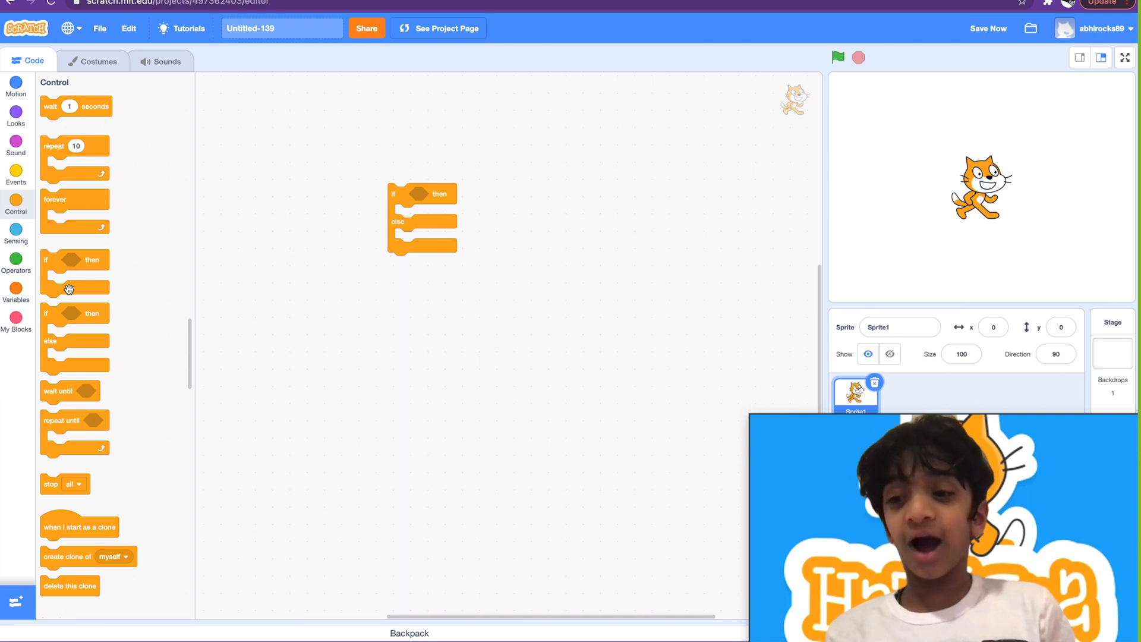
Remove the if-then-else block and add a wait until block instead.
drag(69, 391, 456, 342)
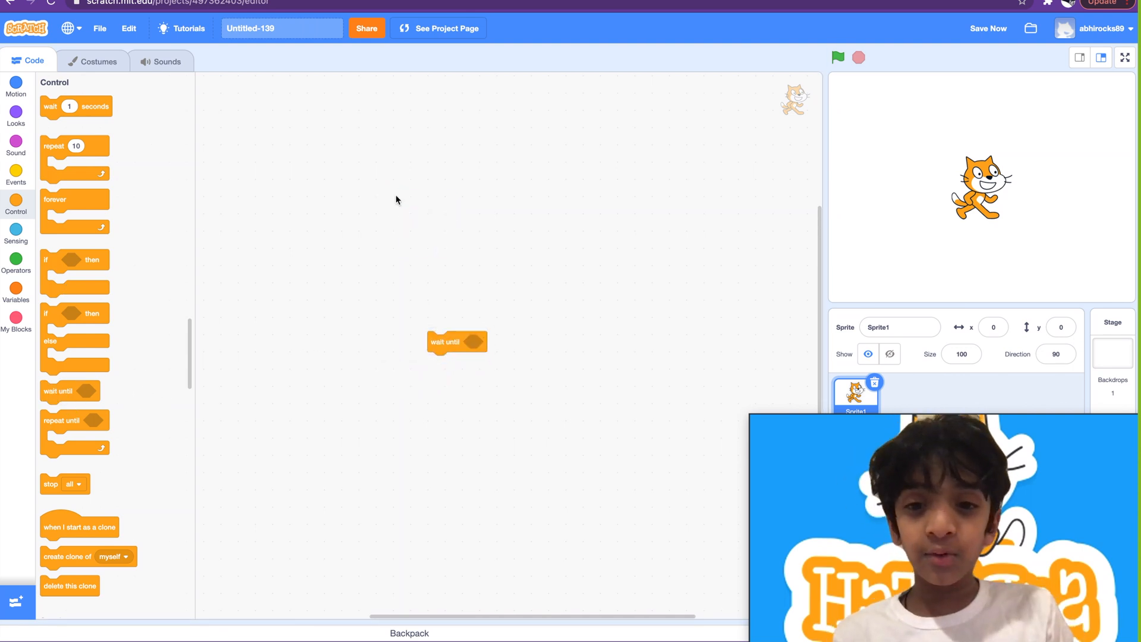
drag(456, 342, 456, 215)
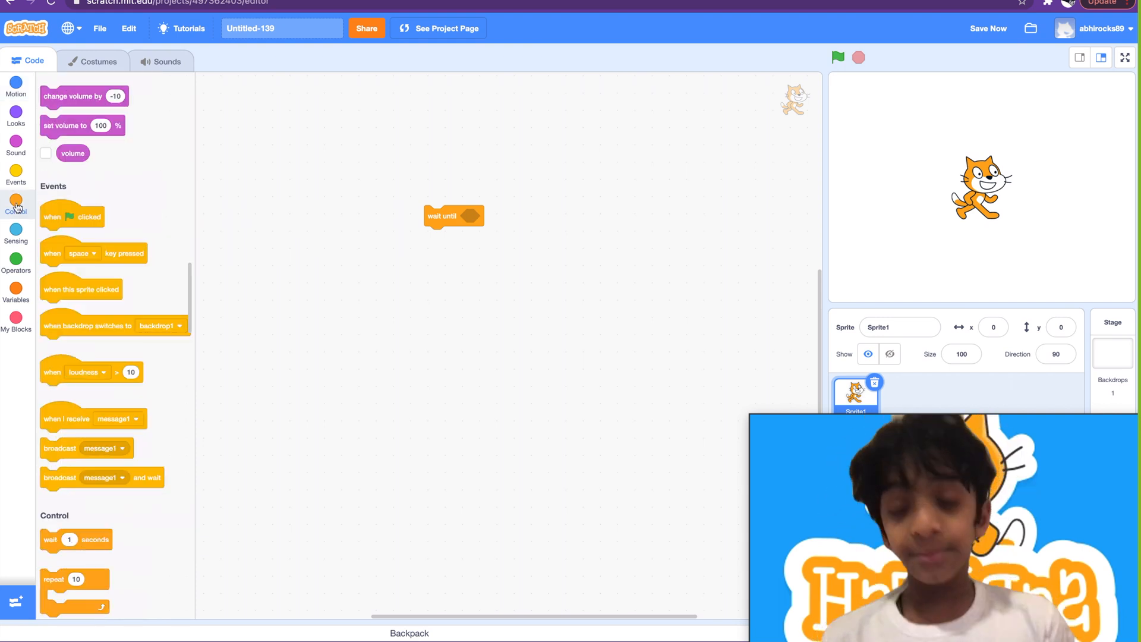
Start the script on green flag clicked with a forever loop holding an if-then check.
click(15, 206)
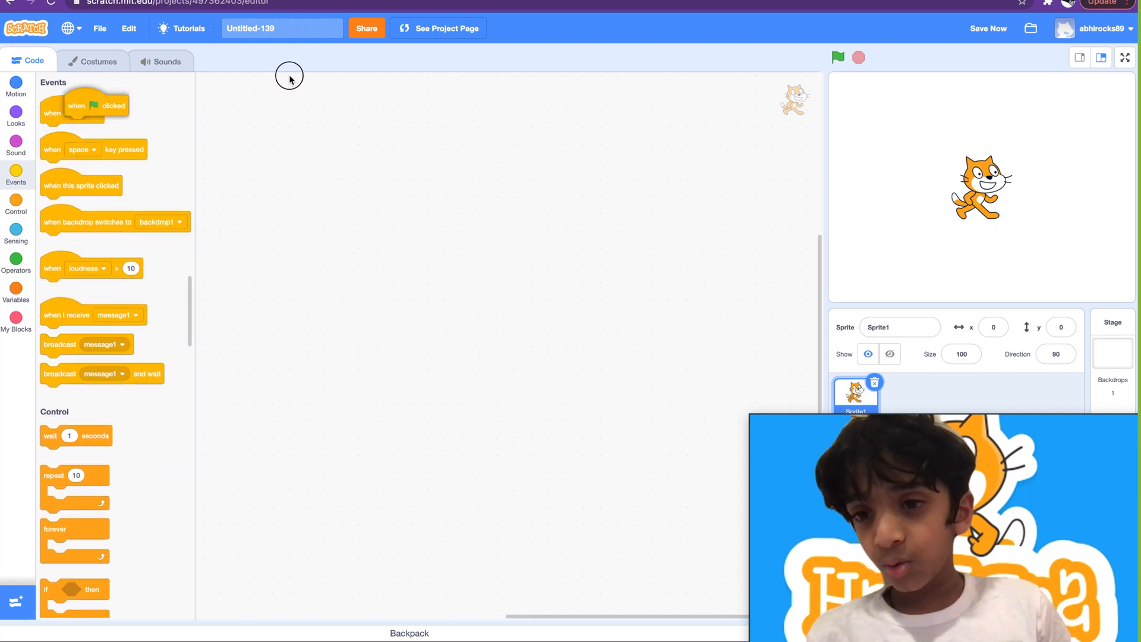
drag(76, 106, 322, 129)
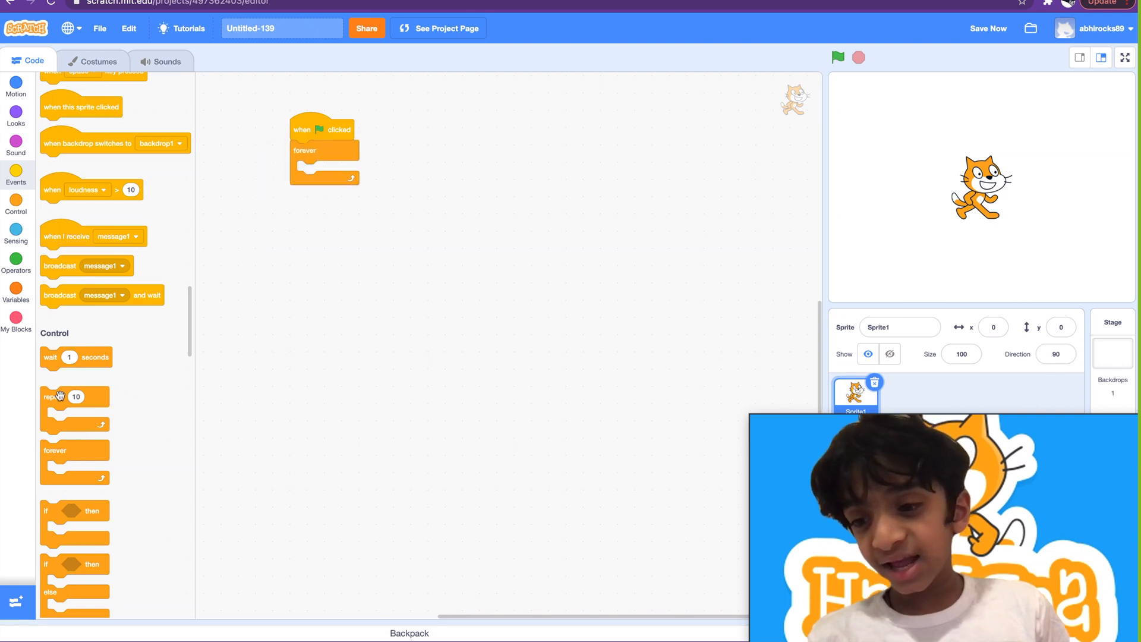
drag(73, 522, 306, 181)
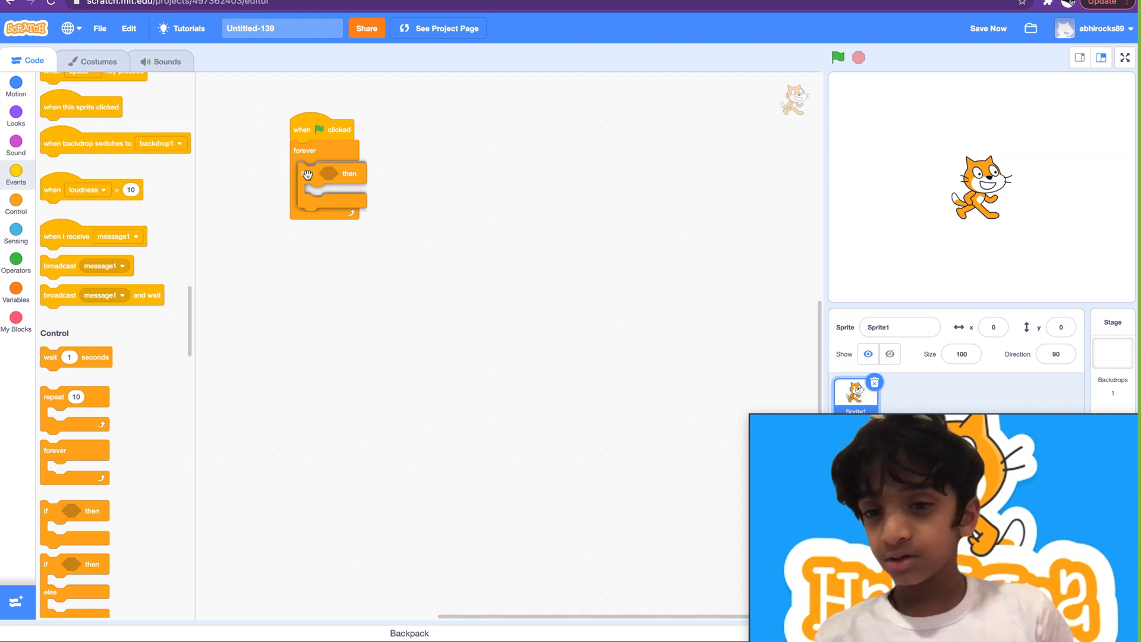
Set the if condition to the Sensing 'touching …?' block.
click(15, 236)
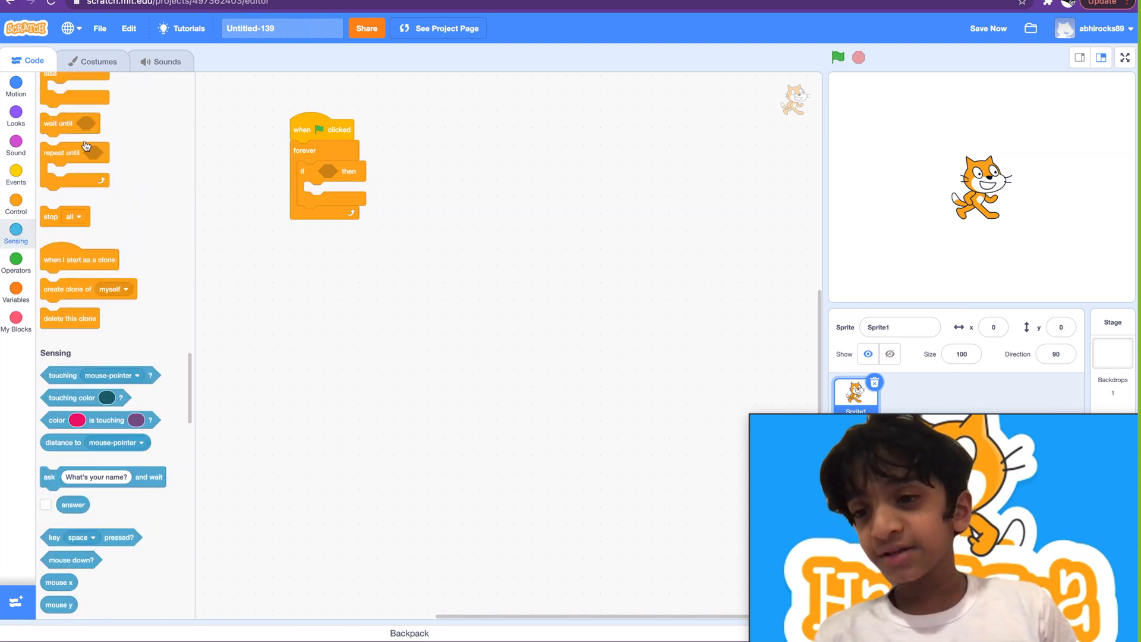
scroll(down, 3)
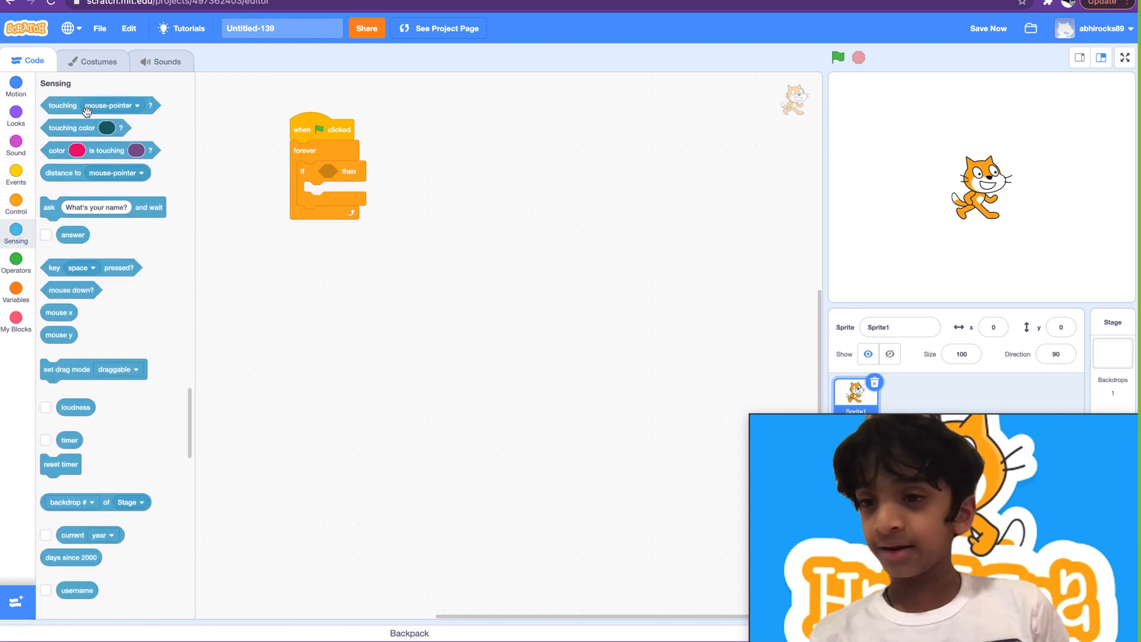
drag(63, 105, 355, 166)
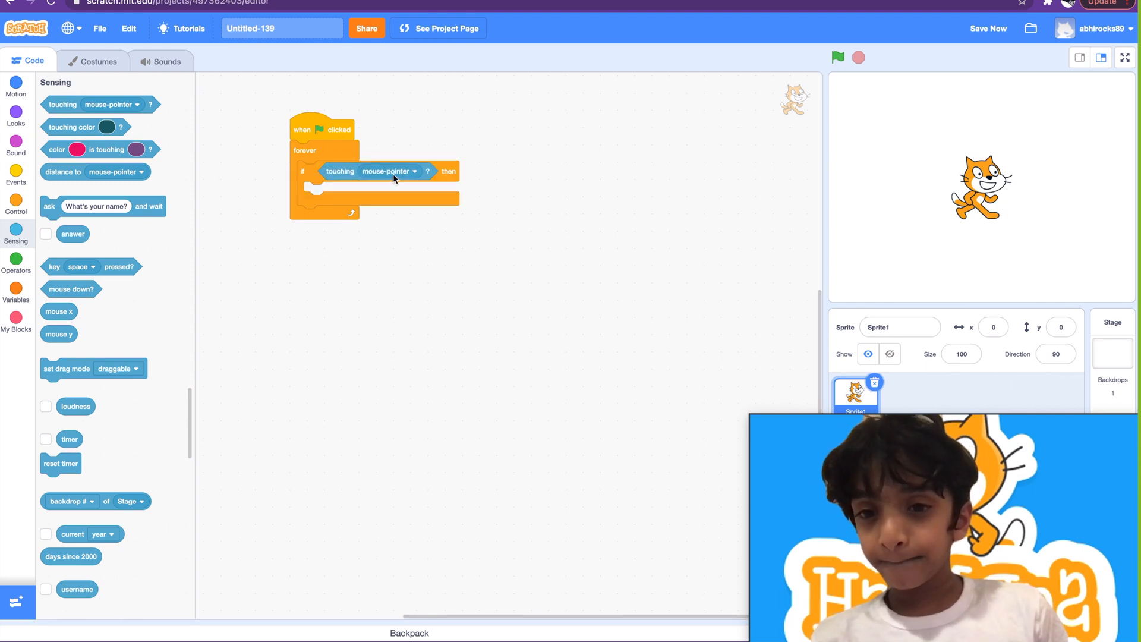
click(390, 171)
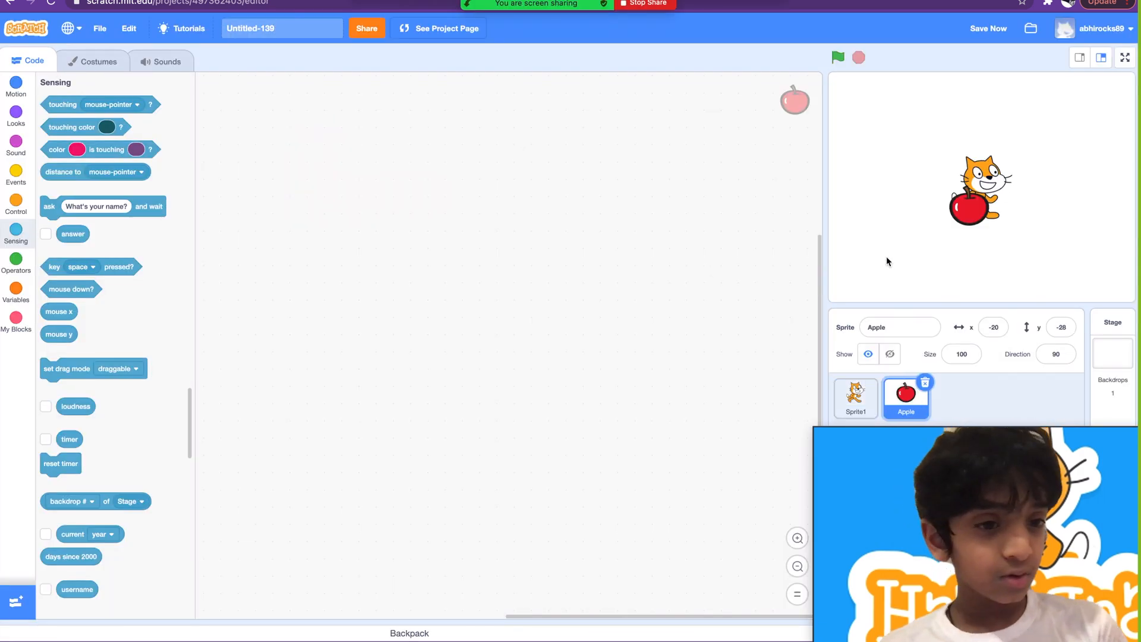
Move the Apple right of the cat and make Sprite1's condition check touching Apple.
drag(974, 197, 1045, 178)
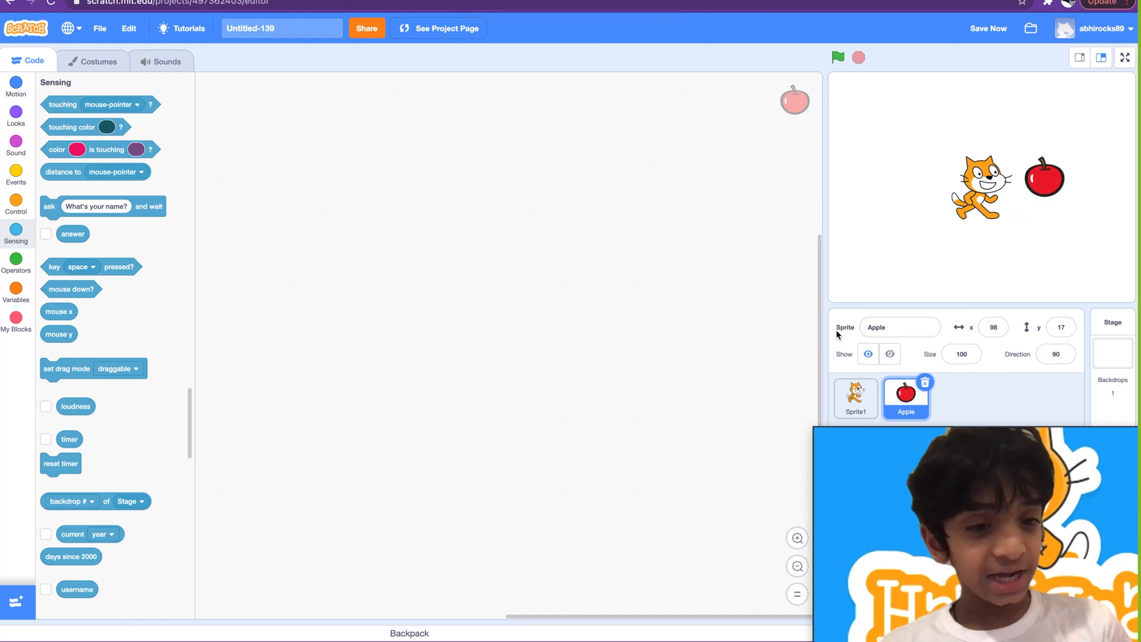
click(854, 397)
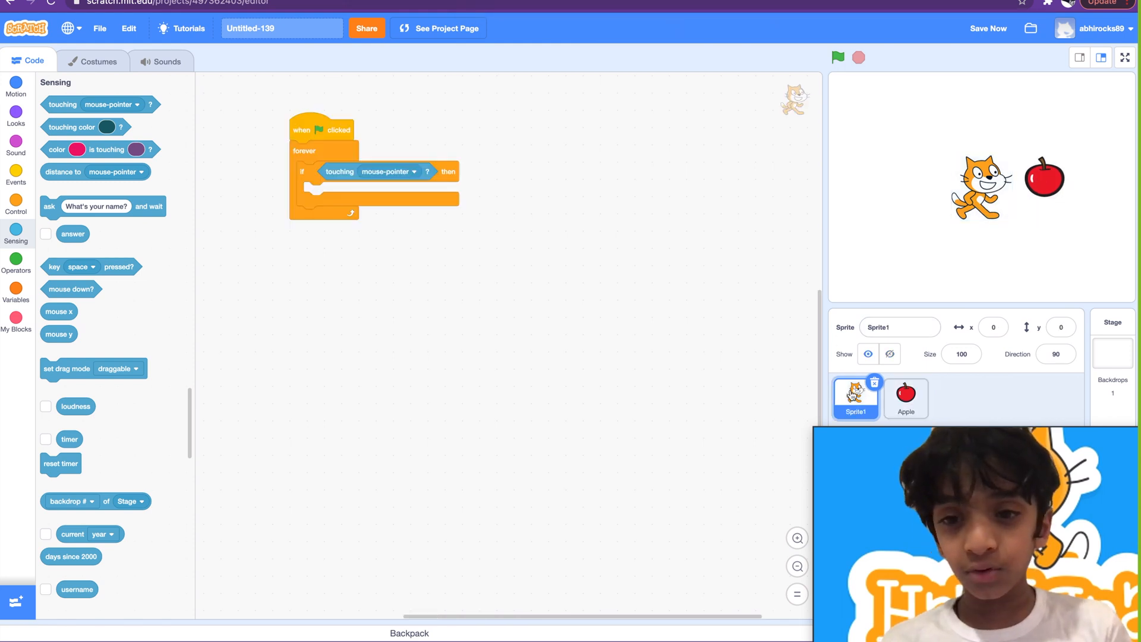
click(390, 171)
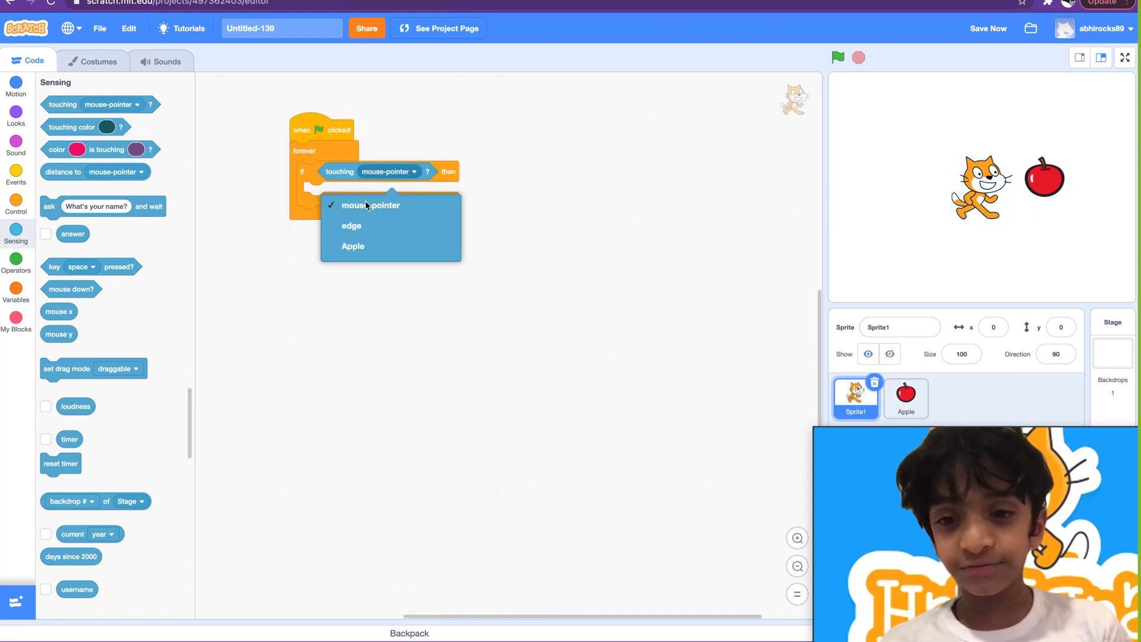
click(353, 246)
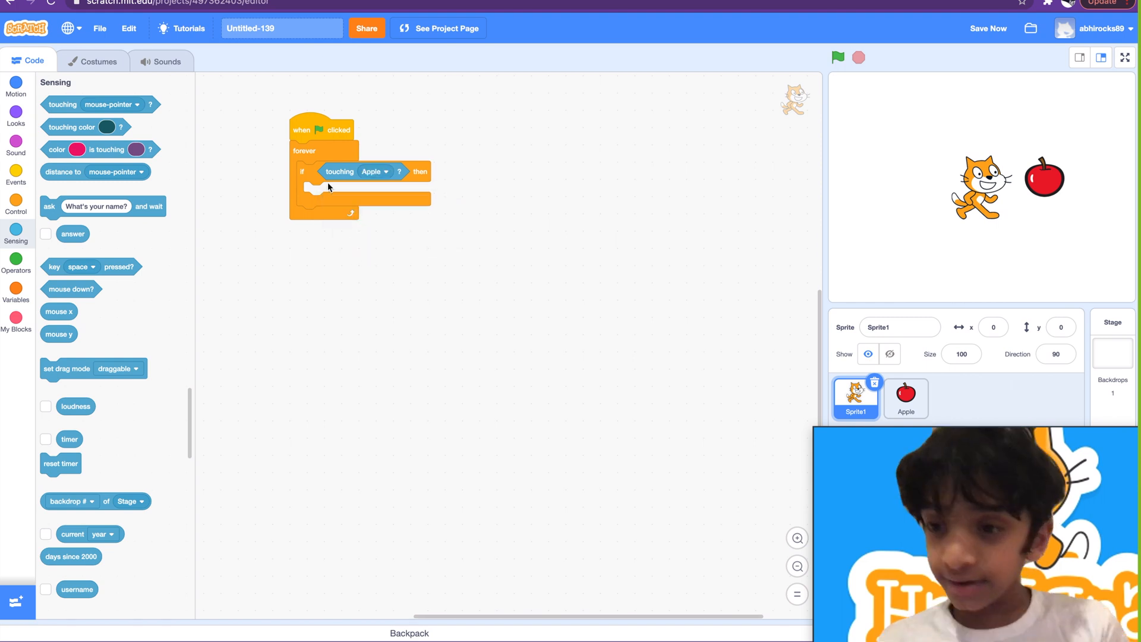
click(16, 85)
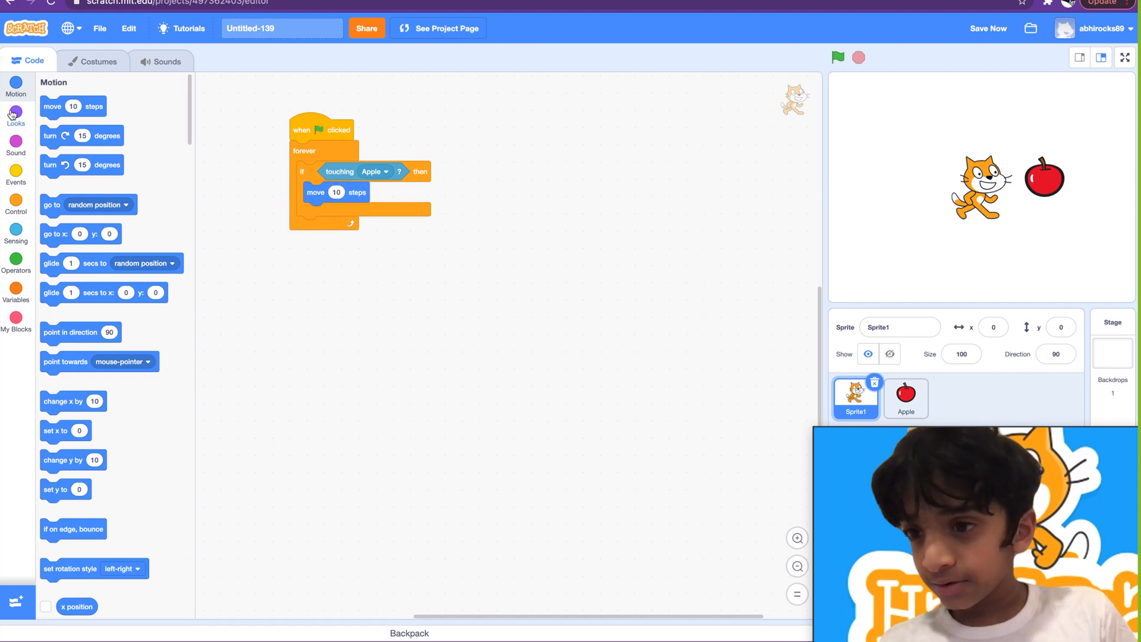
Inside the if, change the color, fisheye and whirl effects by 25 each.
click(15, 118)
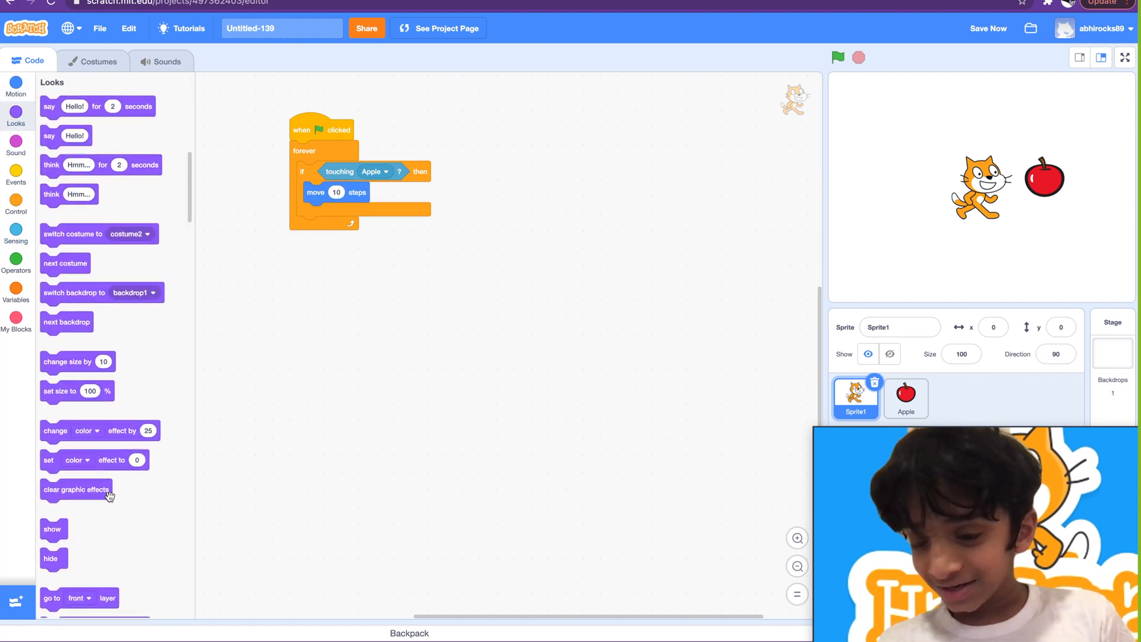
drag(79, 430, 357, 220)
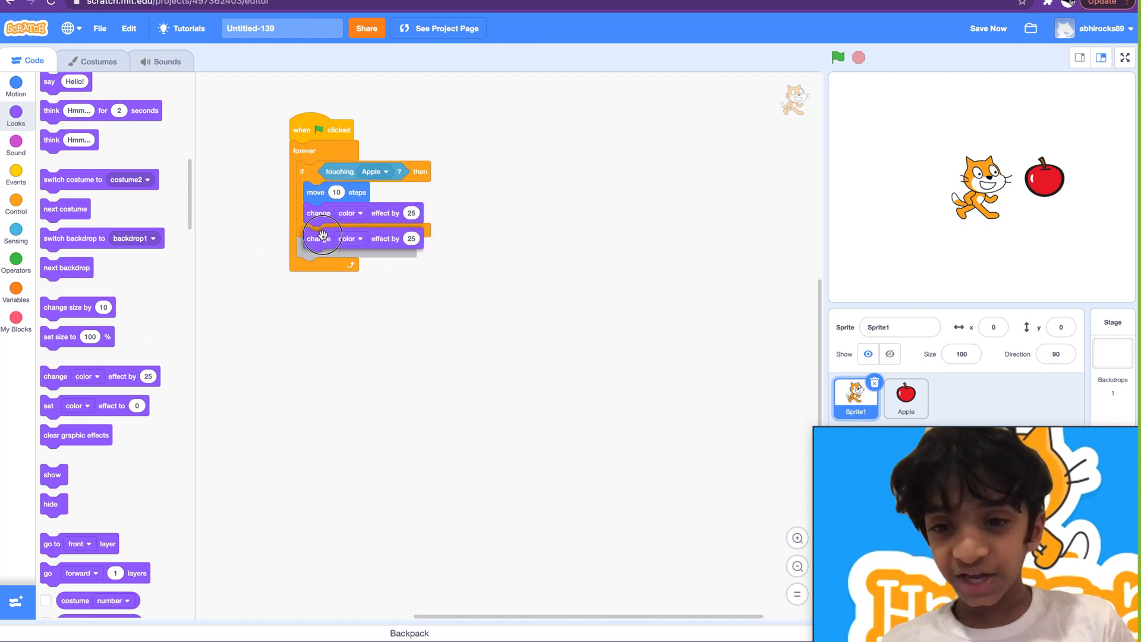
click(348, 234)
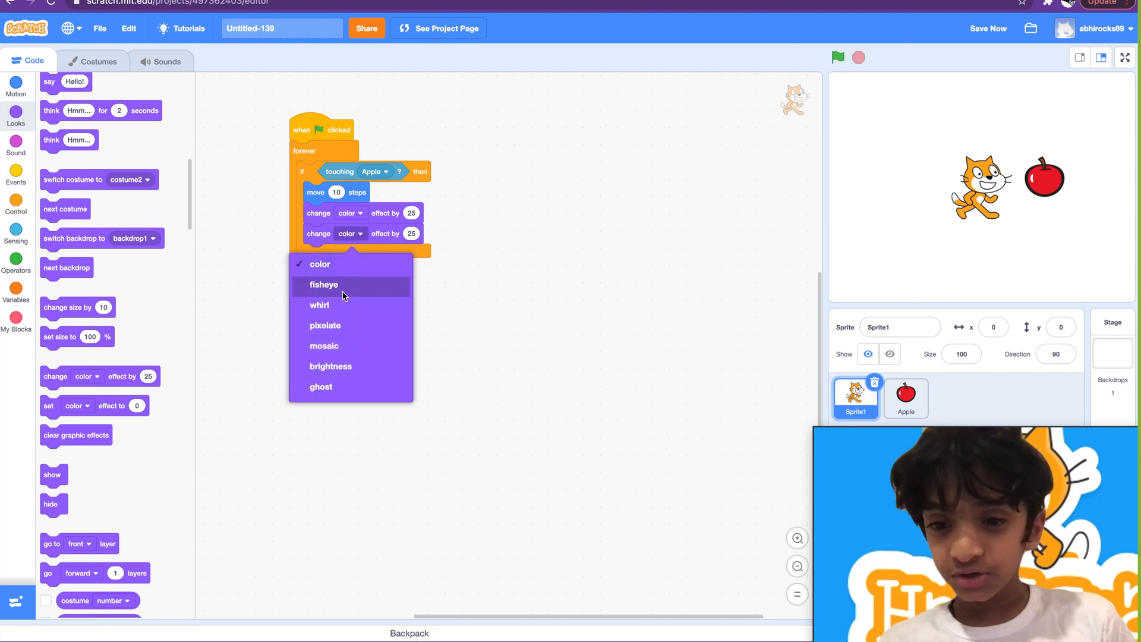
click(323, 284)
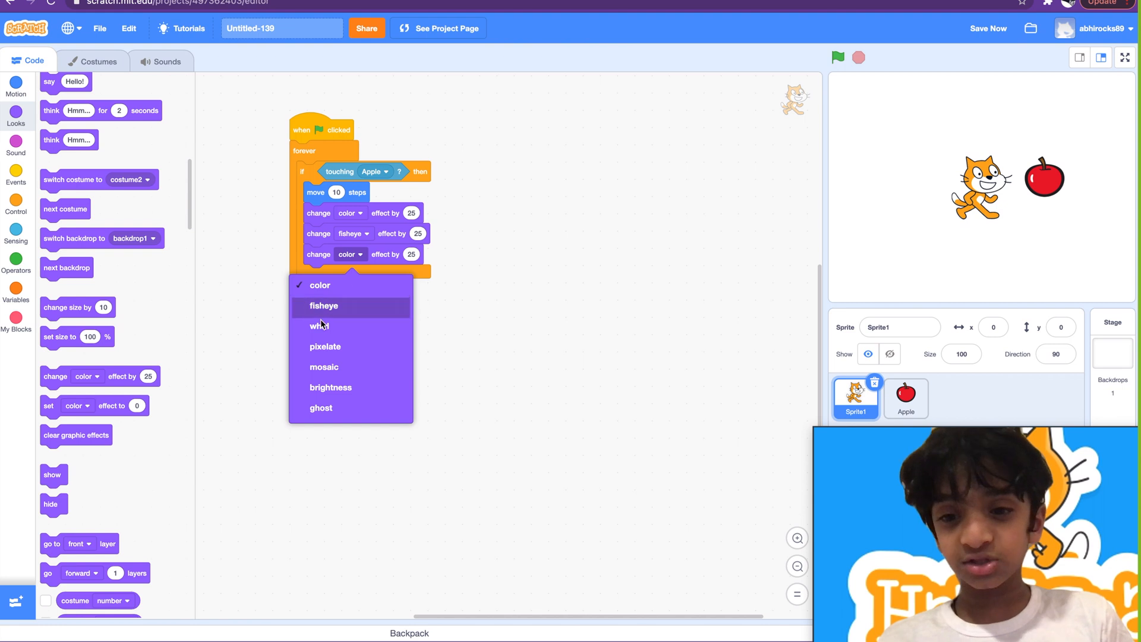
click(318, 325)
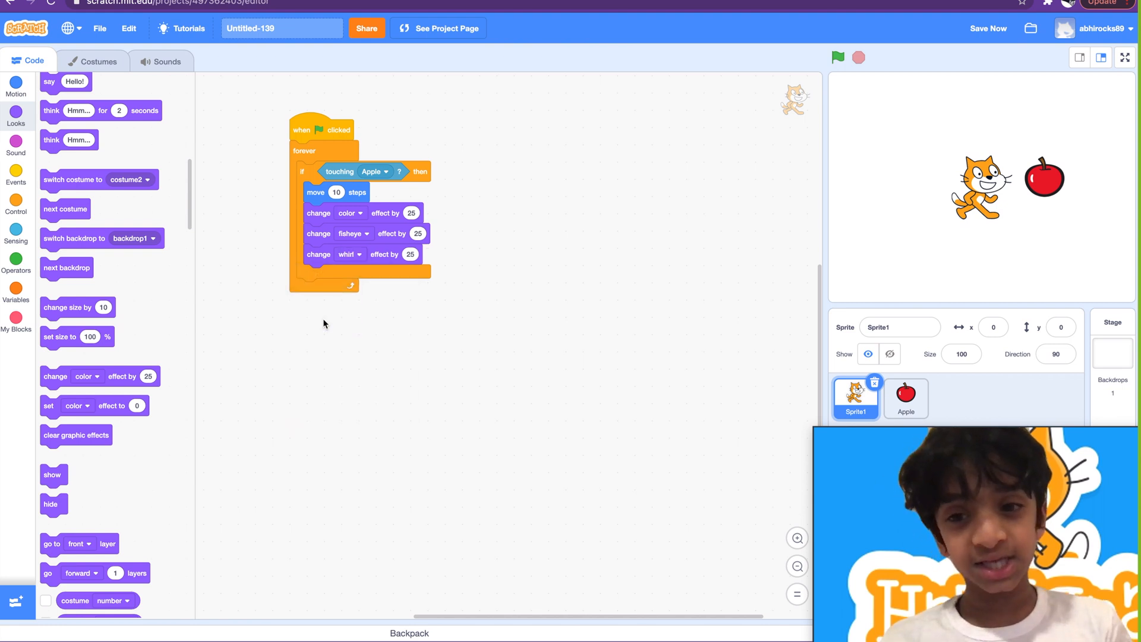
mouse_move(387, 378)
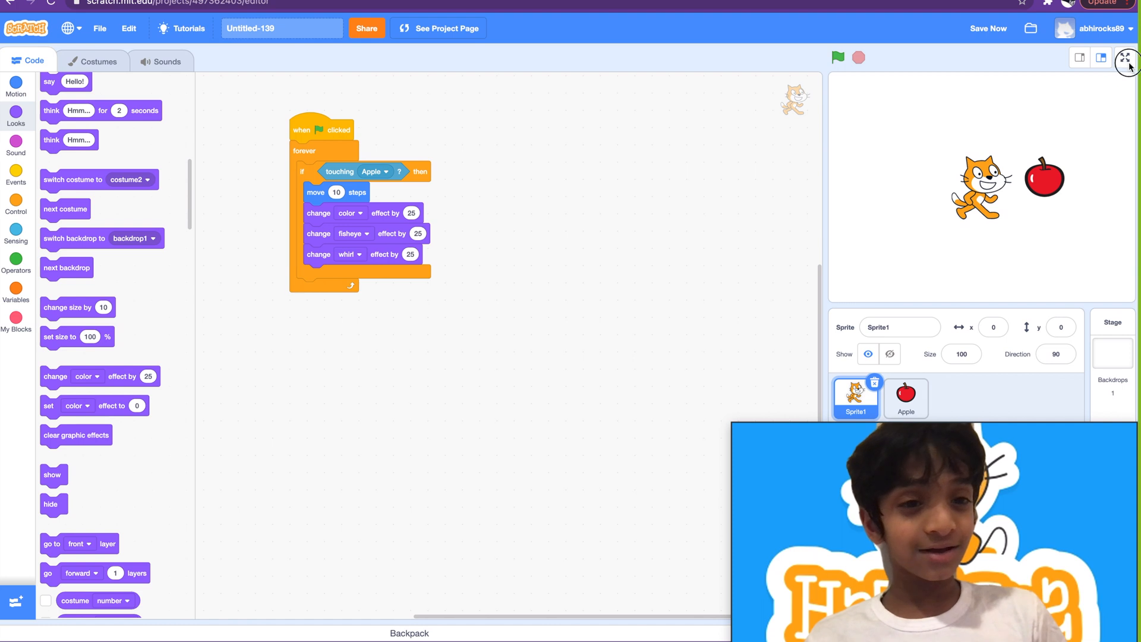
Run the project full screen several times to watch the cat warp at the apple.
click(1127, 57)
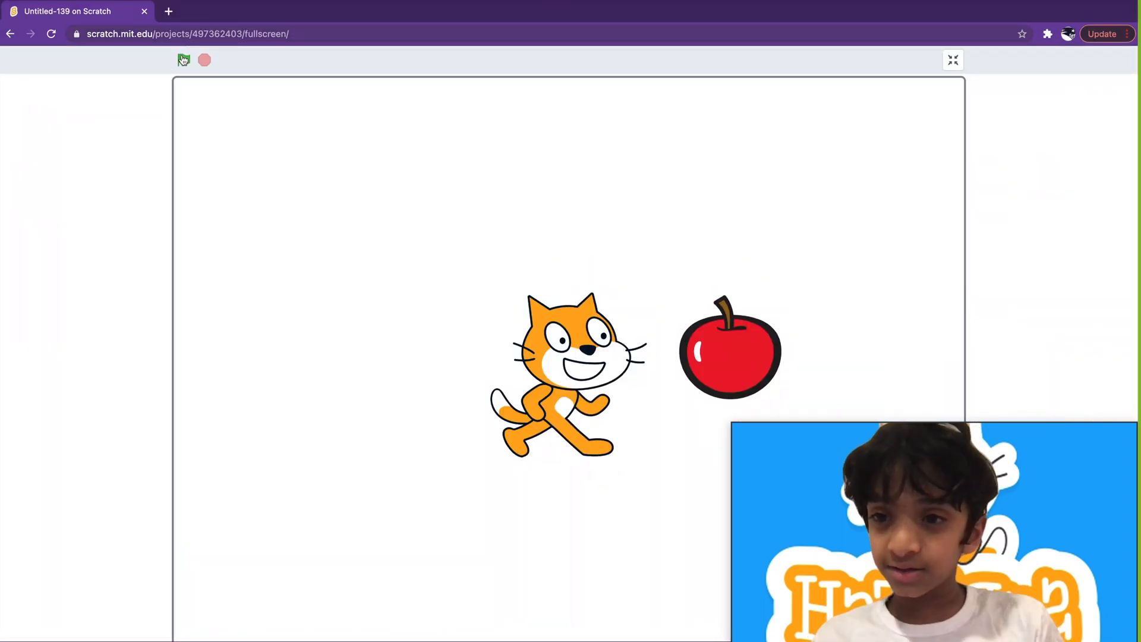
click(183, 59)
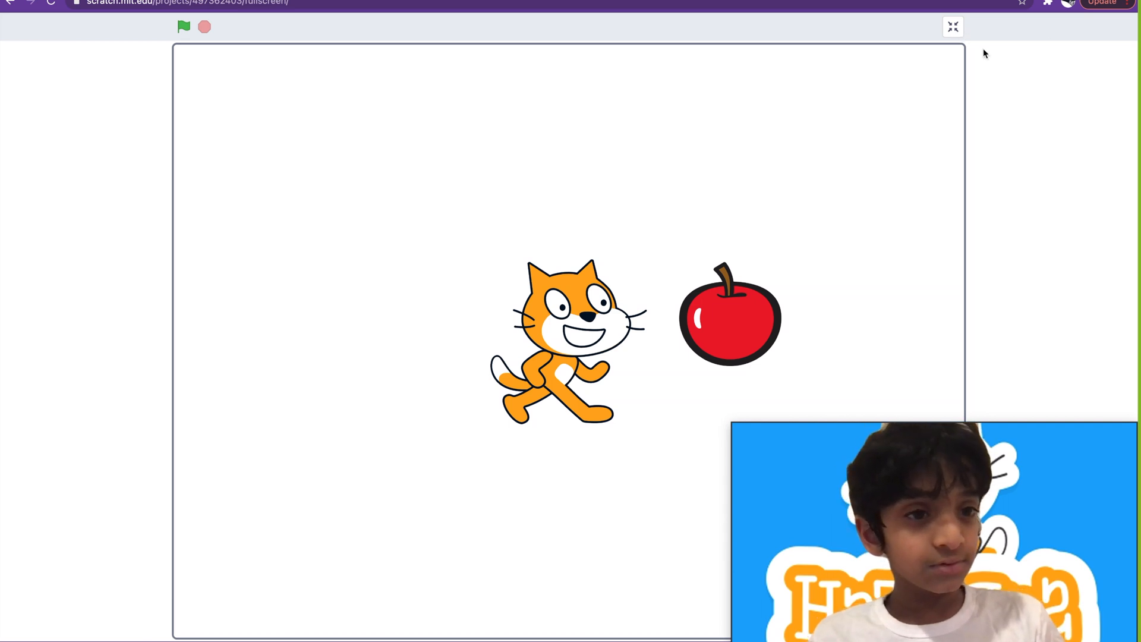
click(952, 27)
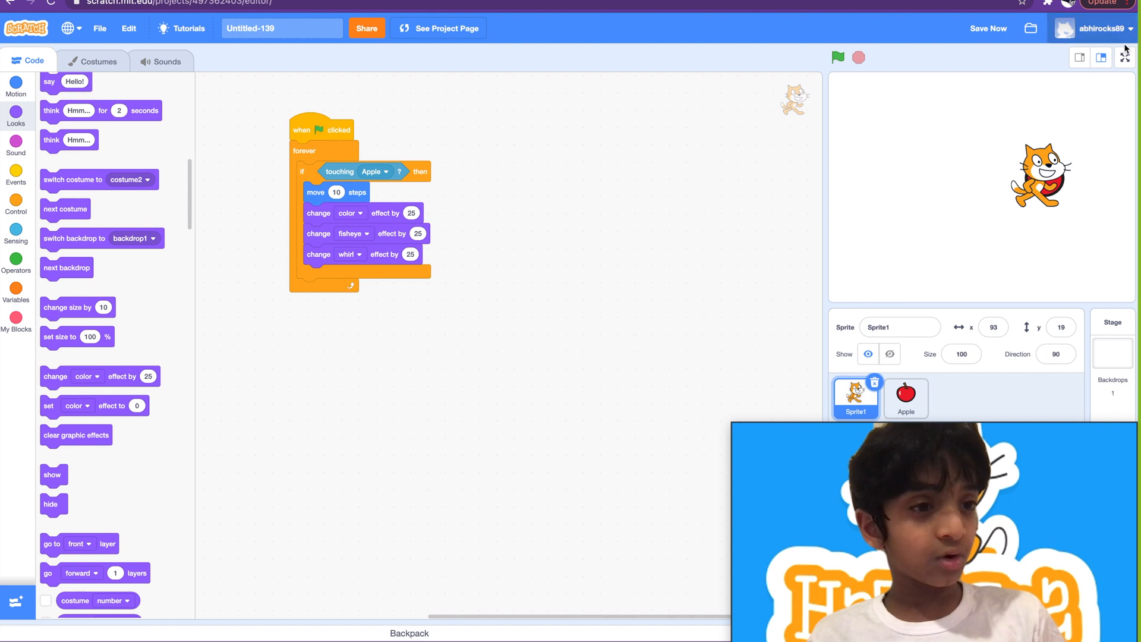
click(1123, 57)
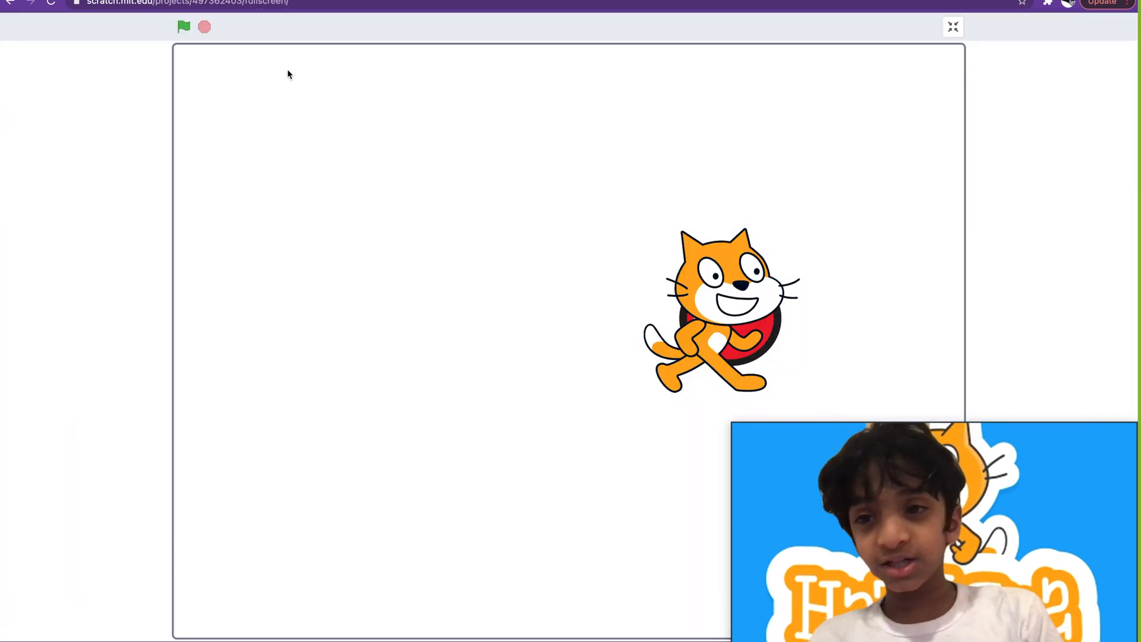
click(184, 28)
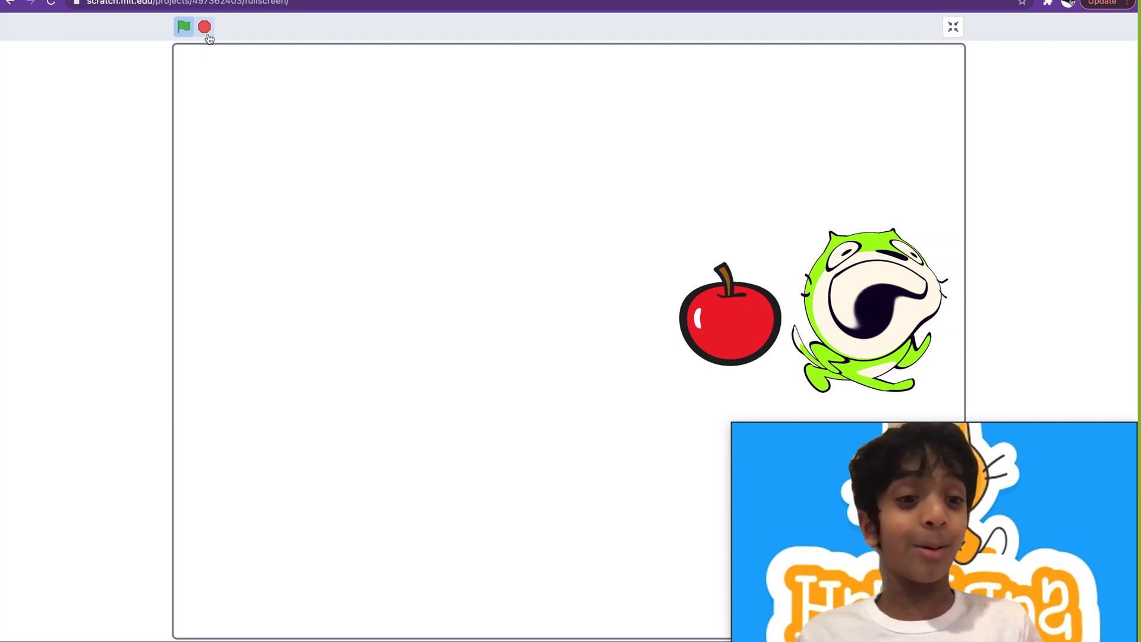
click(204, 28)
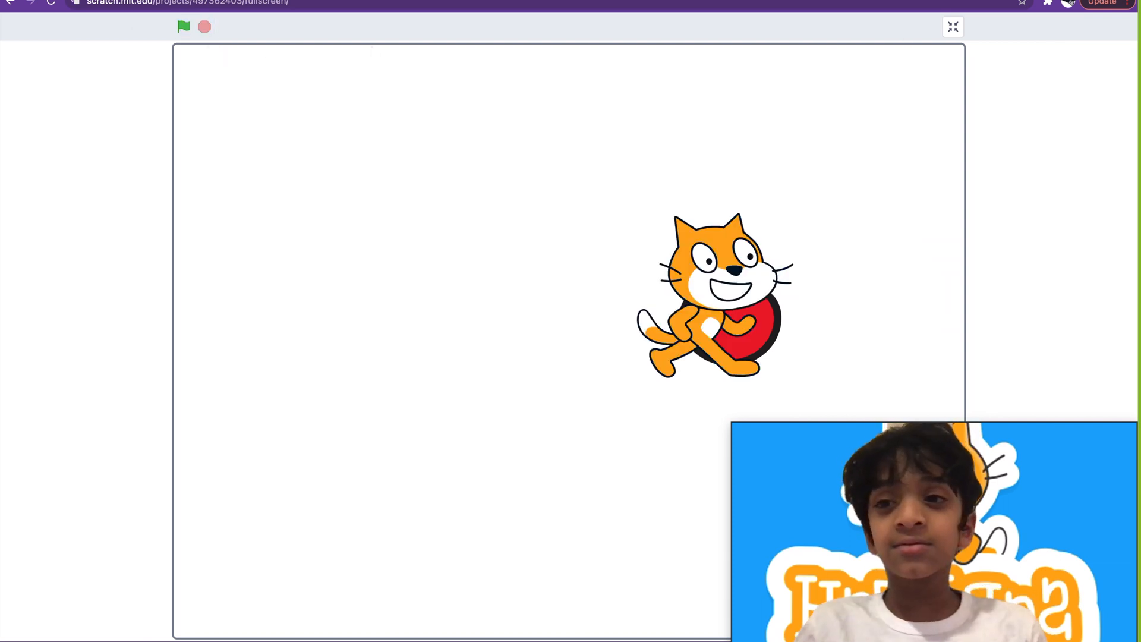
click(183, 27)
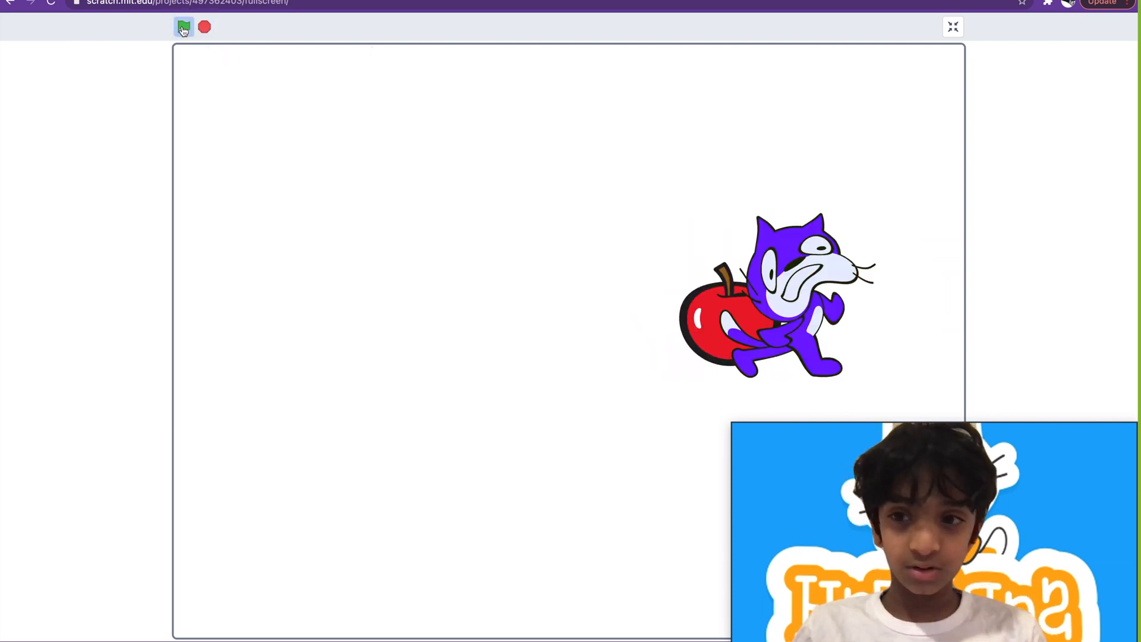
click(183, 28)
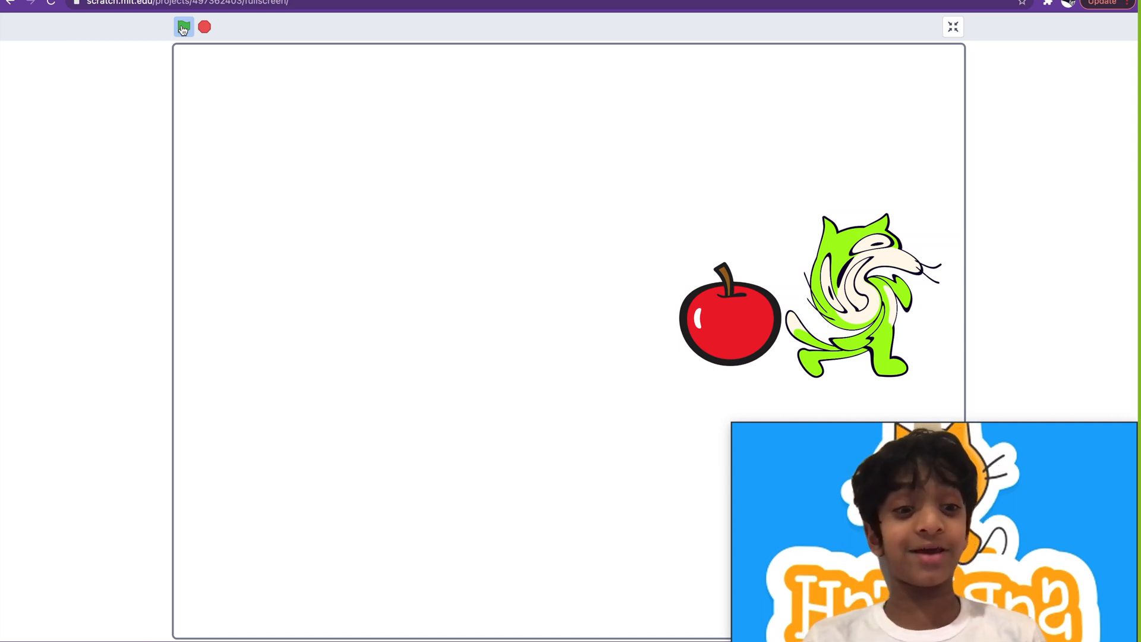
click(183, 28)
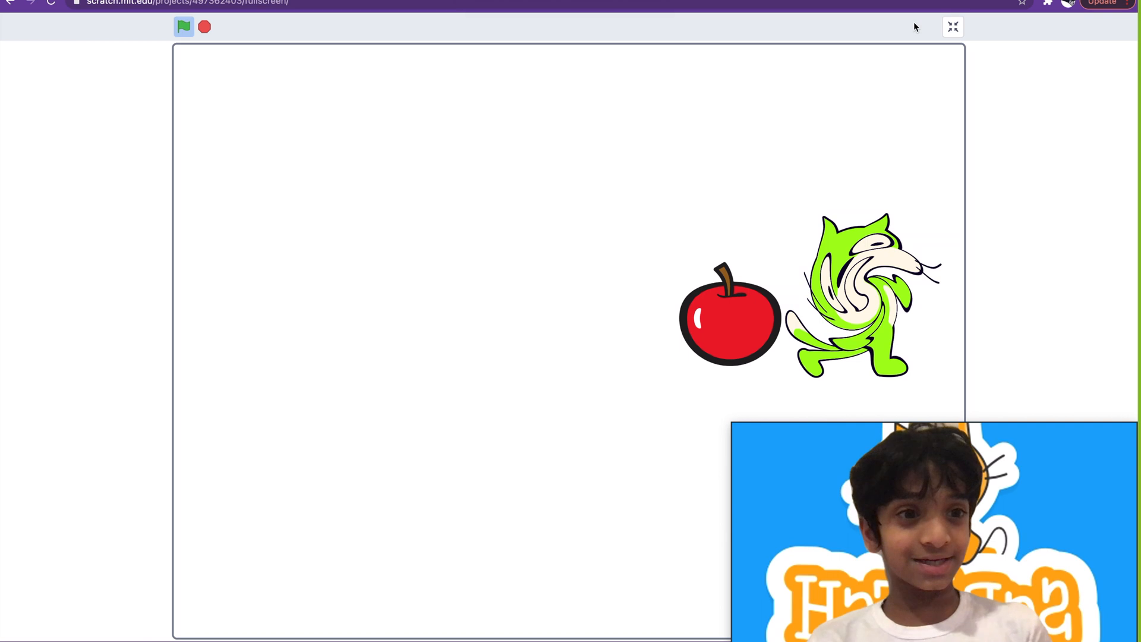
click(952, 27)
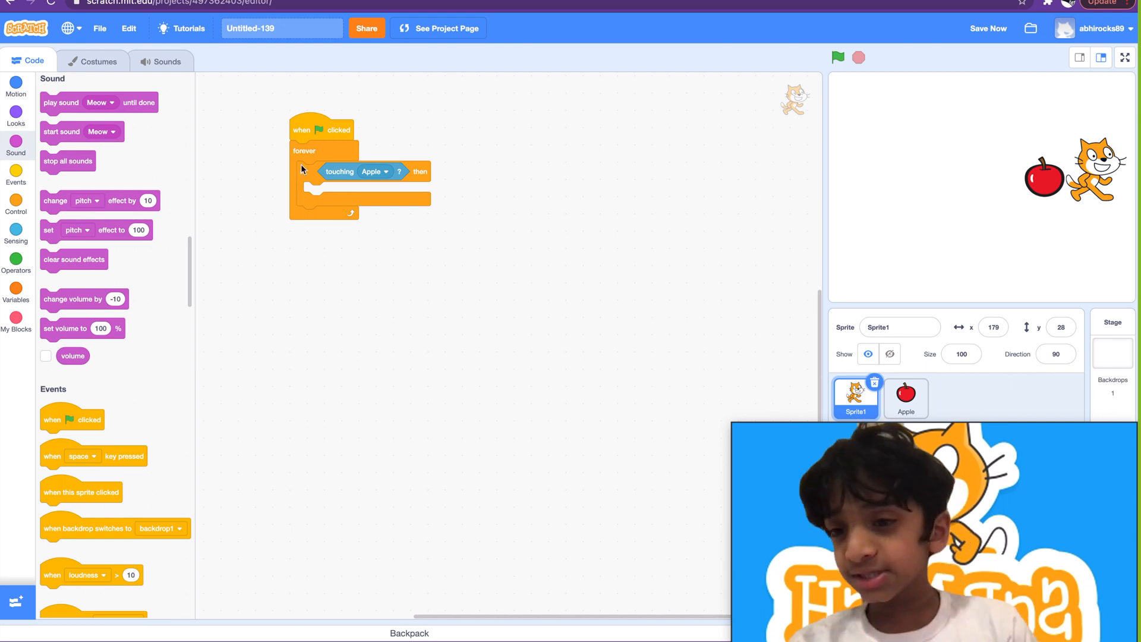
Open the sound library to choose a new sound for the cat.
click(161, 61)
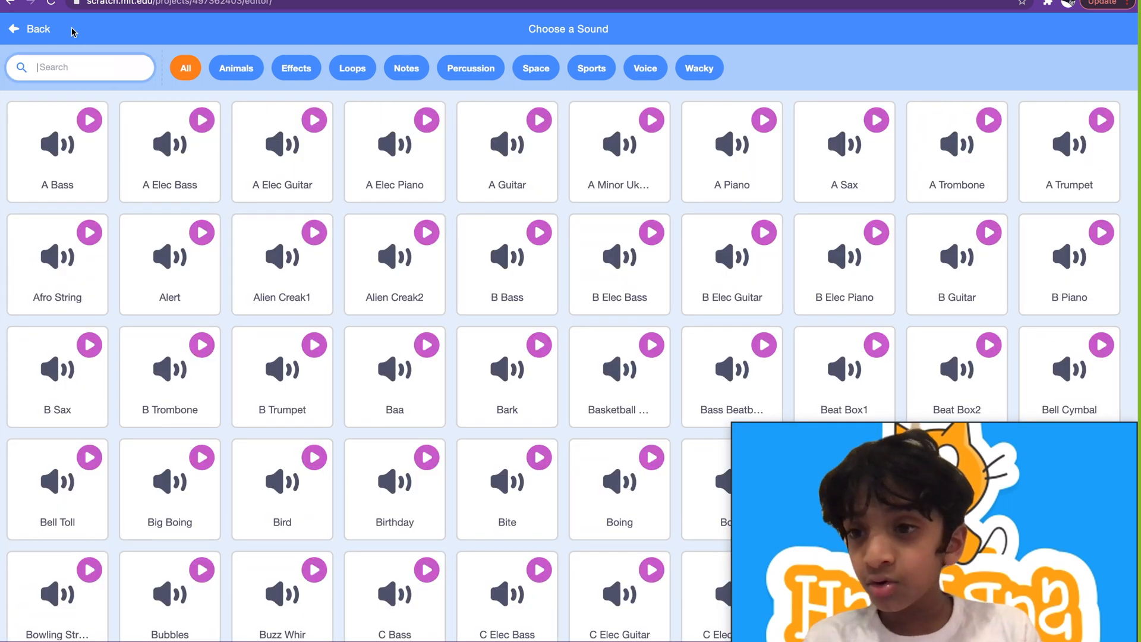
Search 'Dance' and add the Dance Celebrate sound to the cat sprite.
text(D)
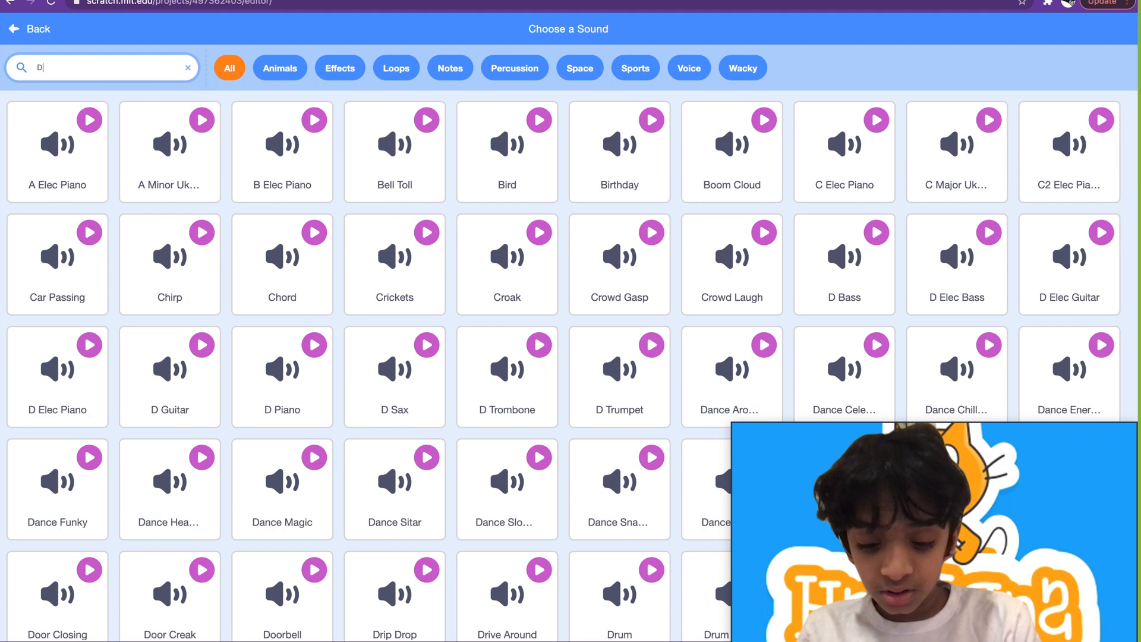
text(ance)
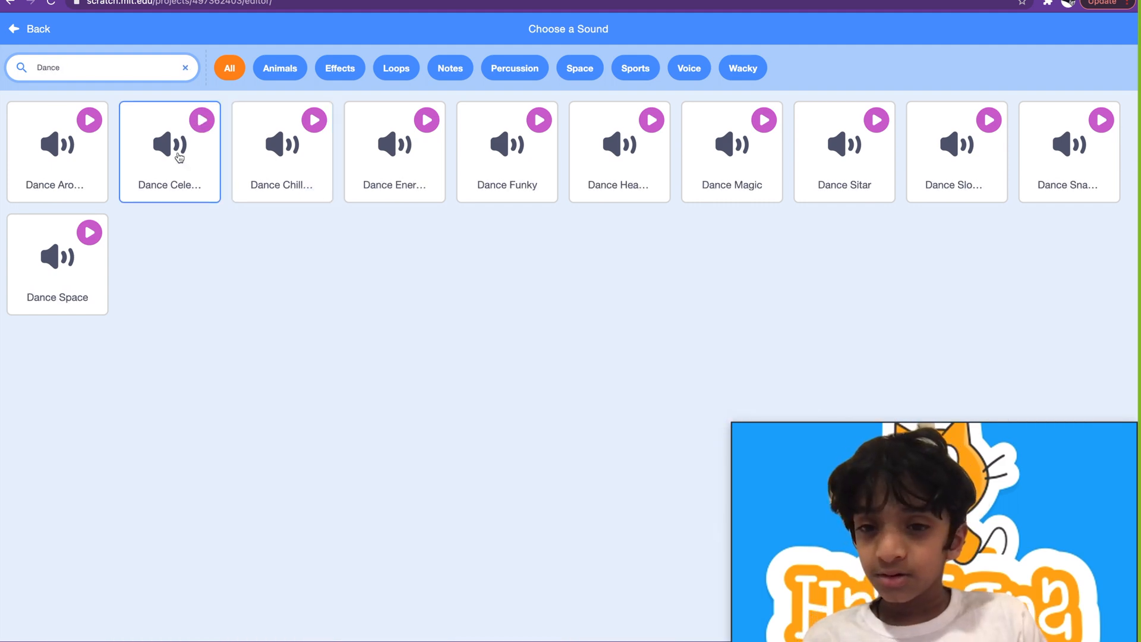
click(168, 151)
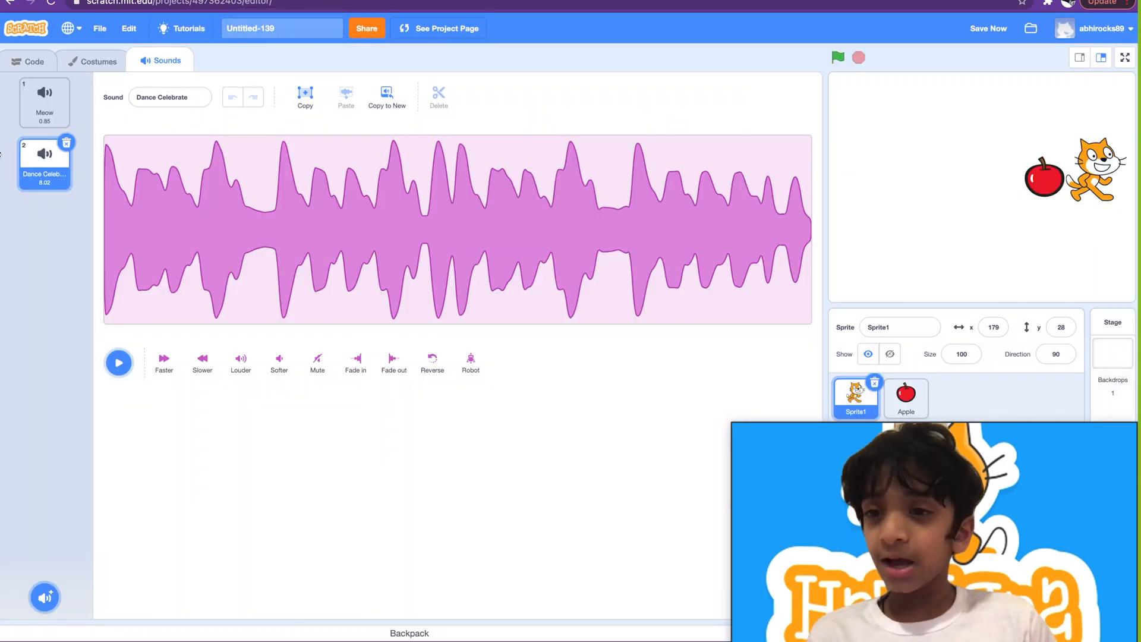
click(29, 61)
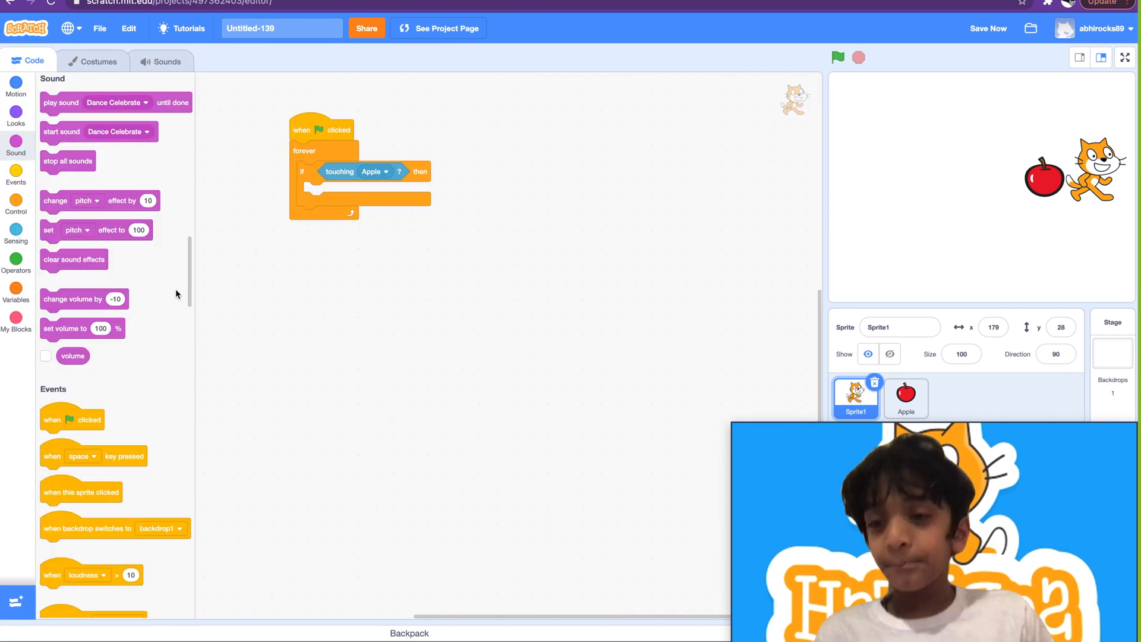
mouse_move(194, 254)
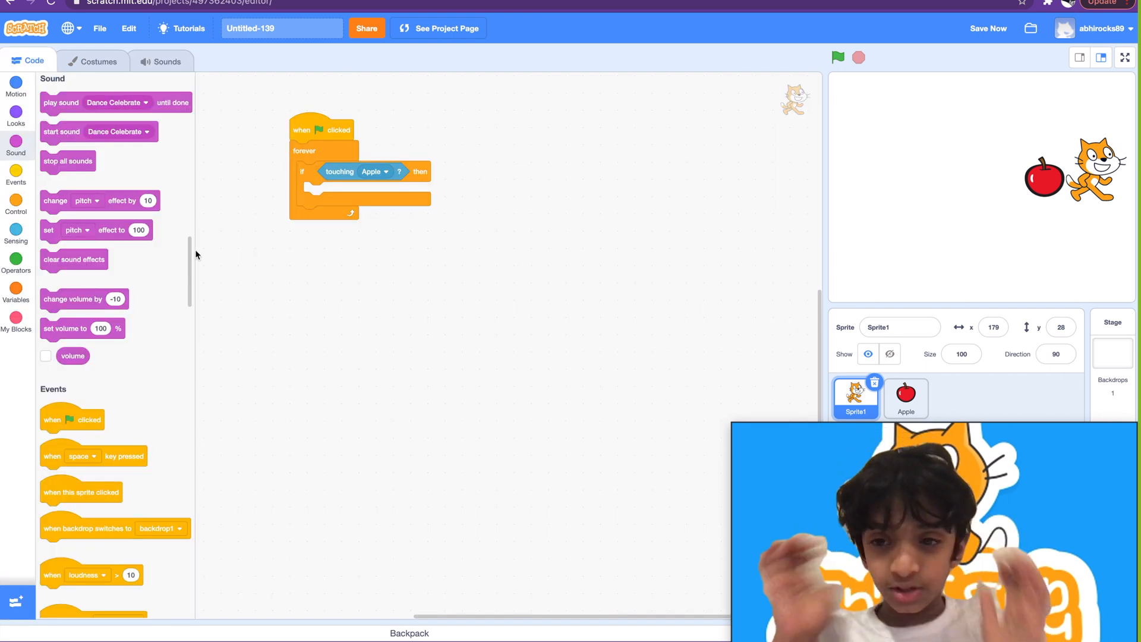
Check Dance Celebrate in the Sounds list, then return to the code blocks.
click(162, 61)
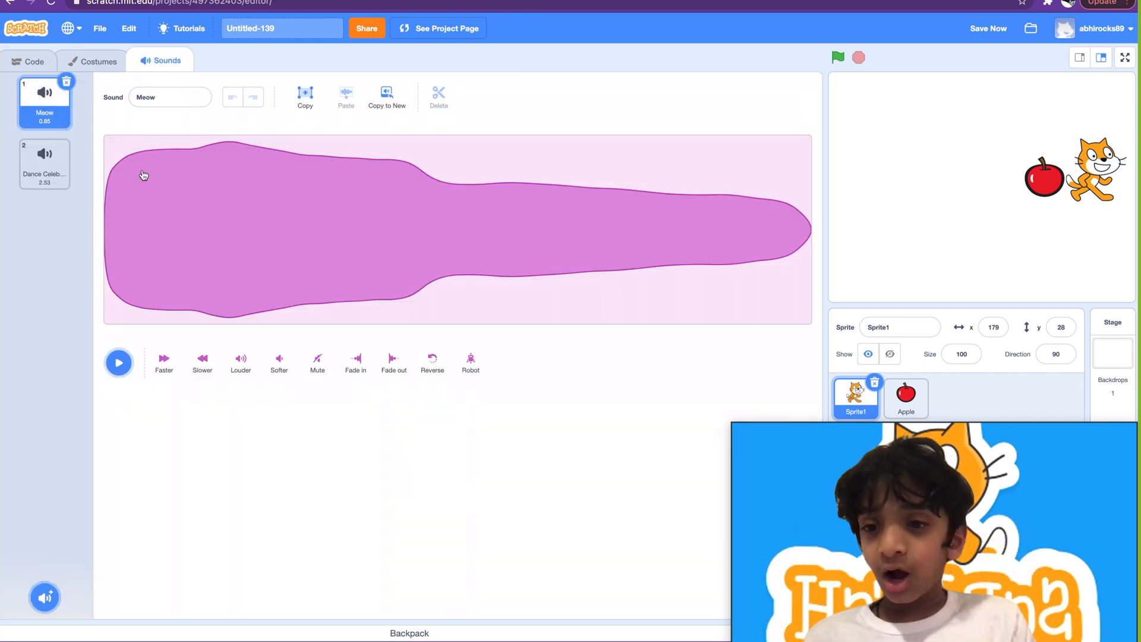
click(44, 163)
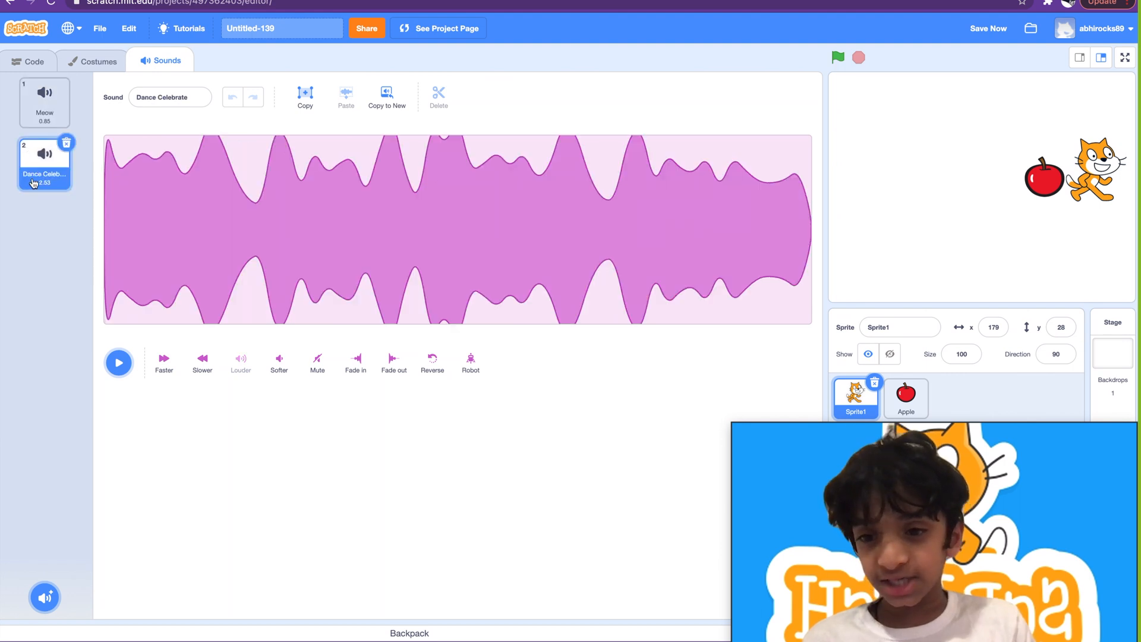
click(31, 60)
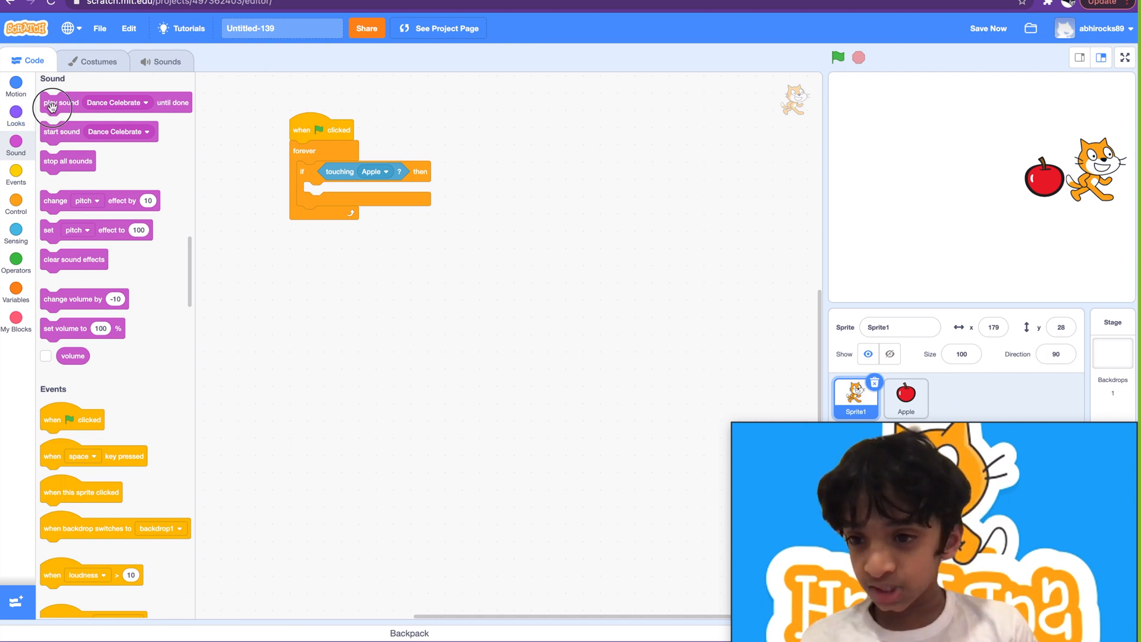
Put 'play sound Dance Celebrate until done' inside the if-touching-Apple block and go full screen.
drag(61, 103, 320, 216)
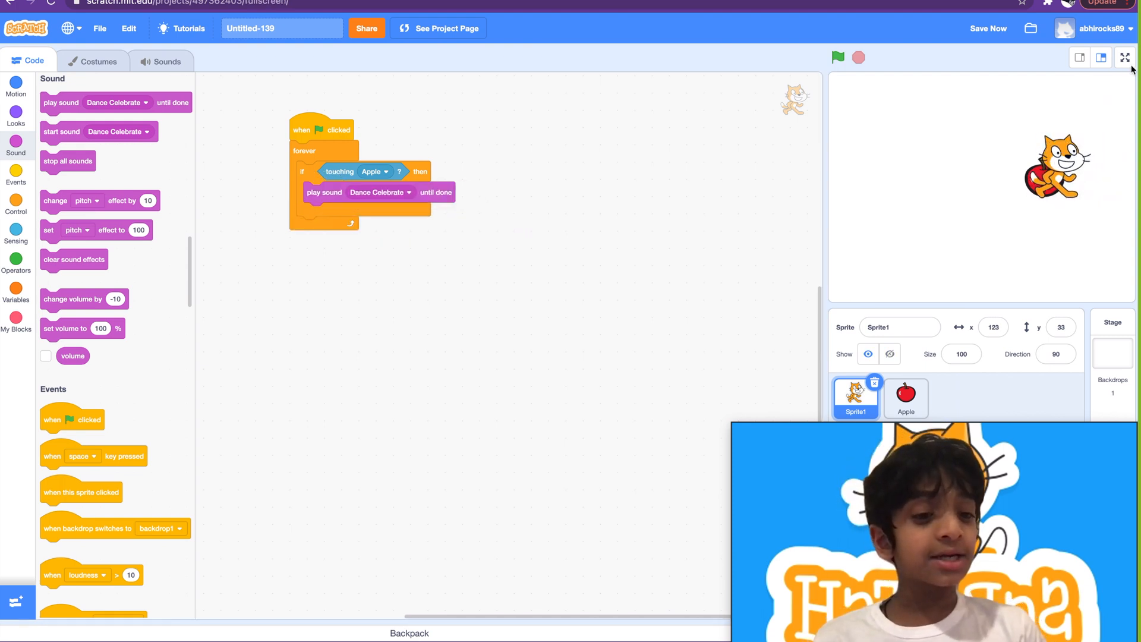
click(1124, 57)
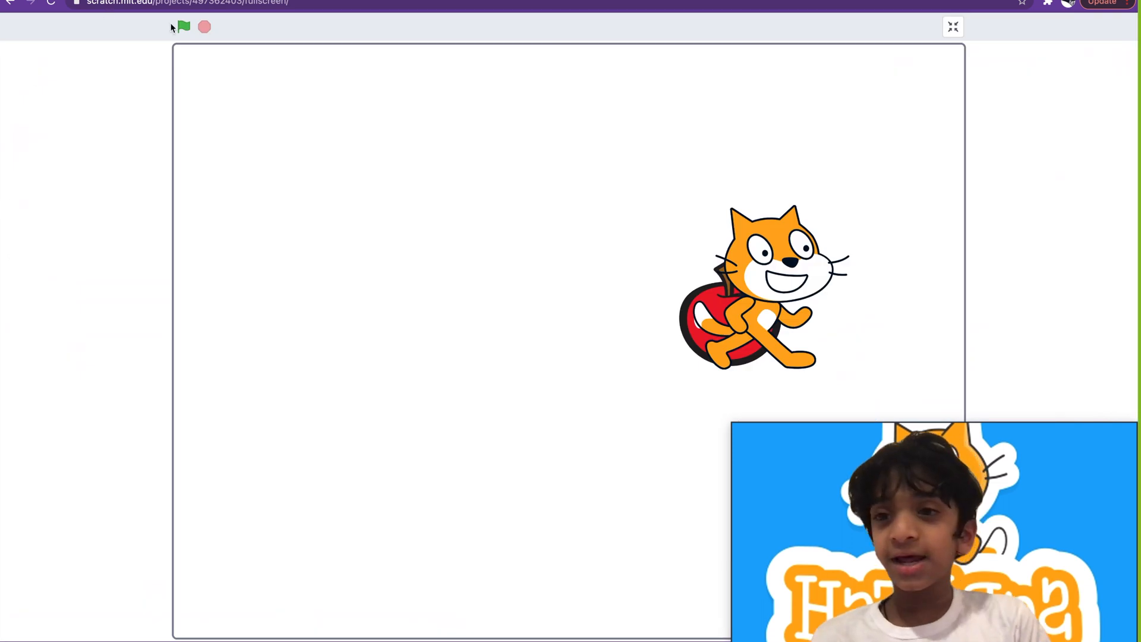